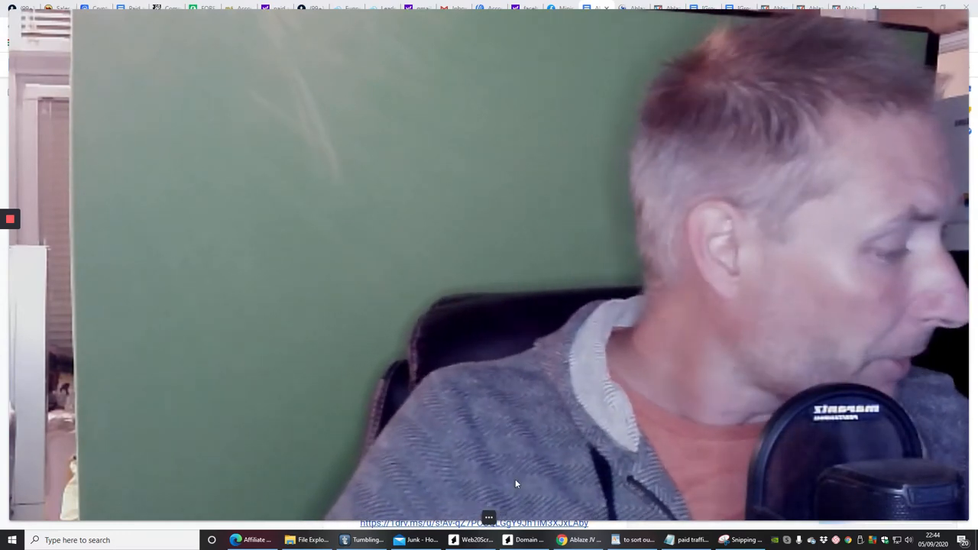
pyautogui.moveTo(521, 540)
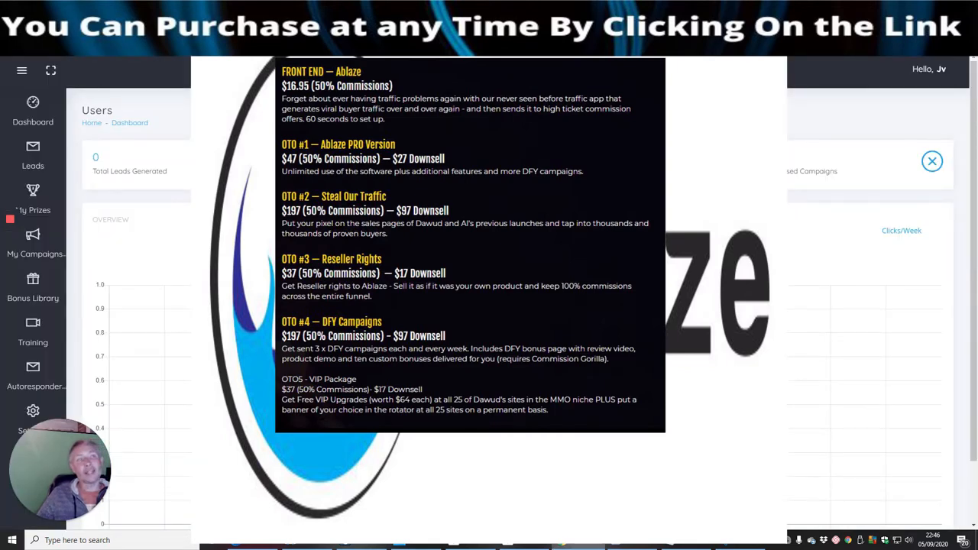
# Open the empty My Campaigns list and bring up the blank Add Campaign form.
pyautogui.click(932, 162)
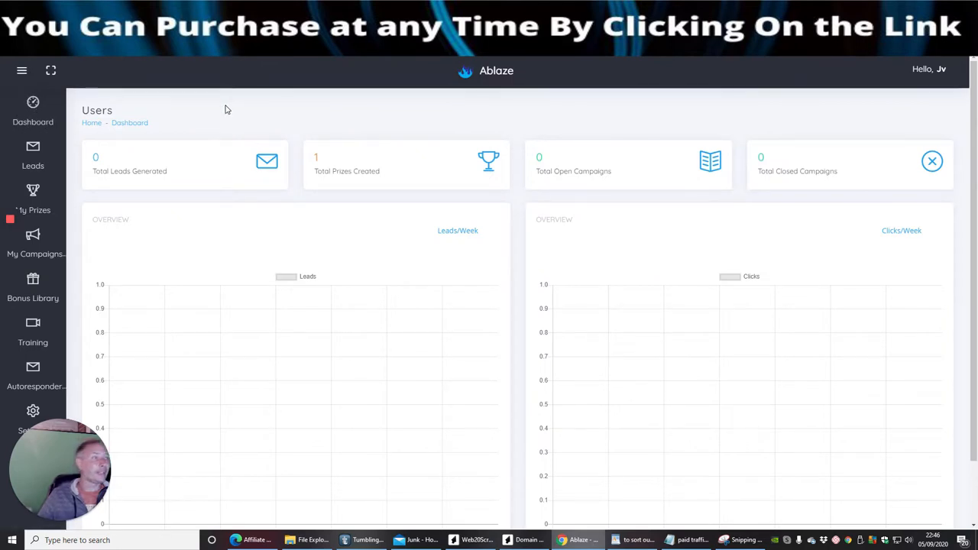
pyautogui.moveTo(489, 150)
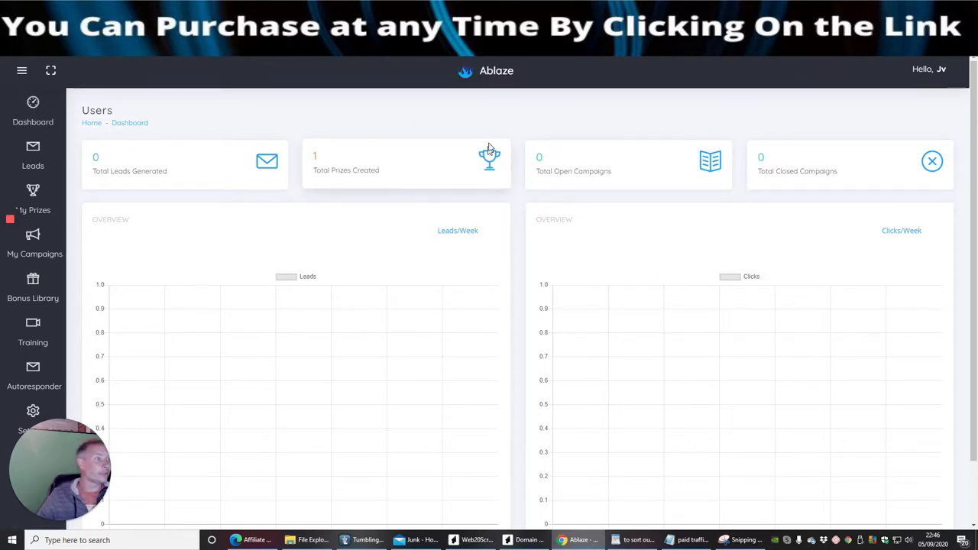
pyautogui.scroll(-3)
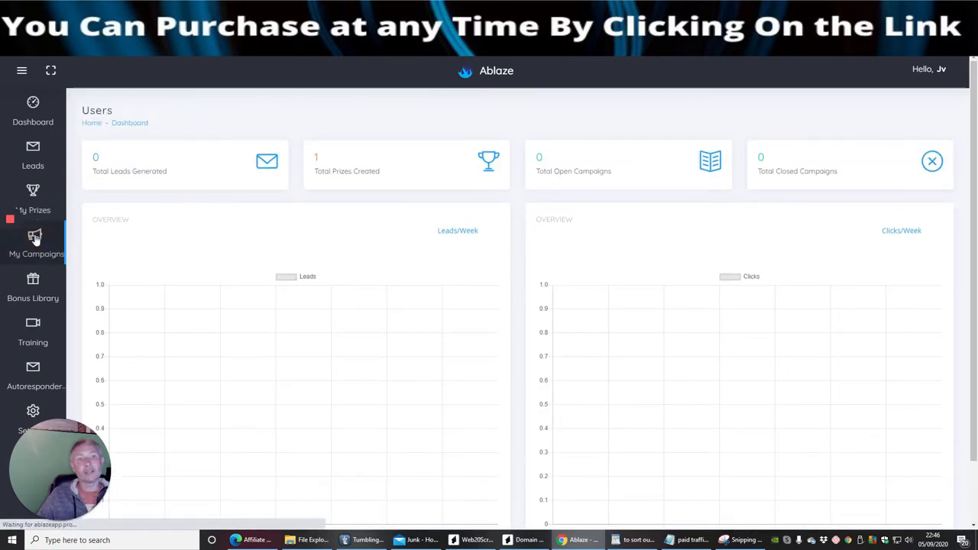
pyautogui.click(33, 240)
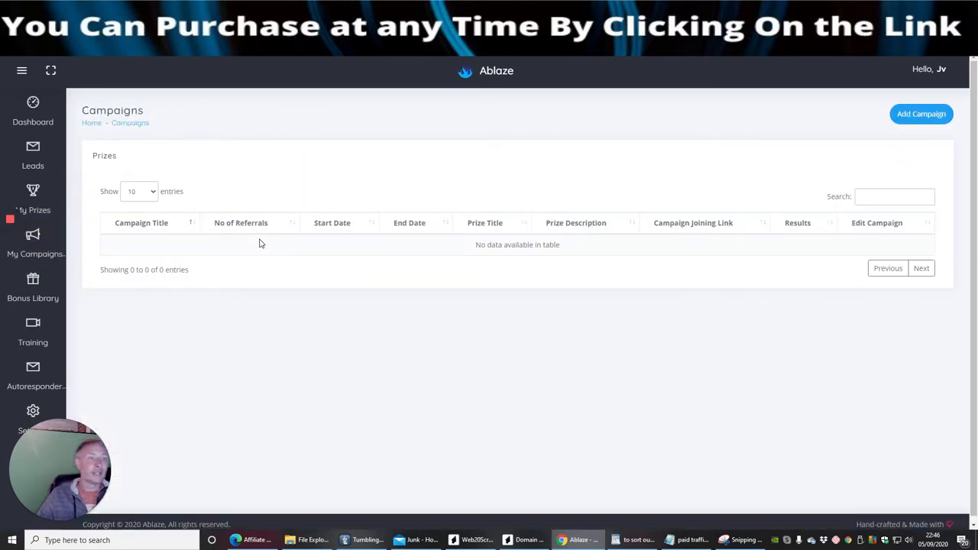
pyautogui.moveTo(298, 186)
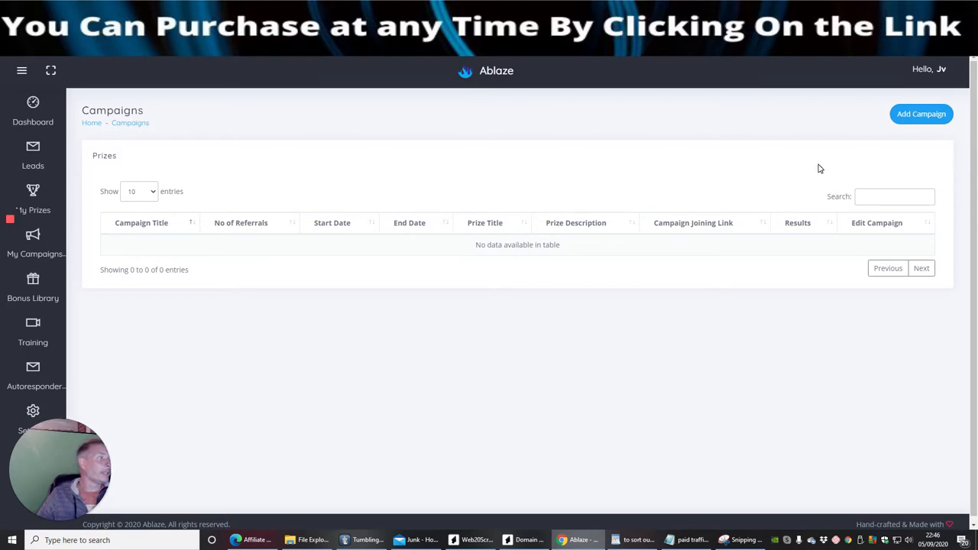
pyautogui.click(921, 113)
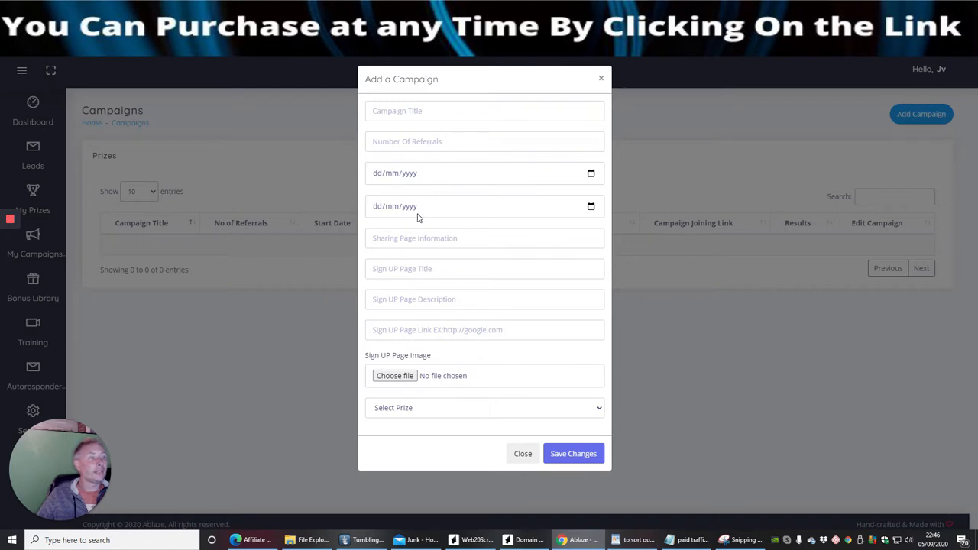
pyautogui.moveTo(419, 316)
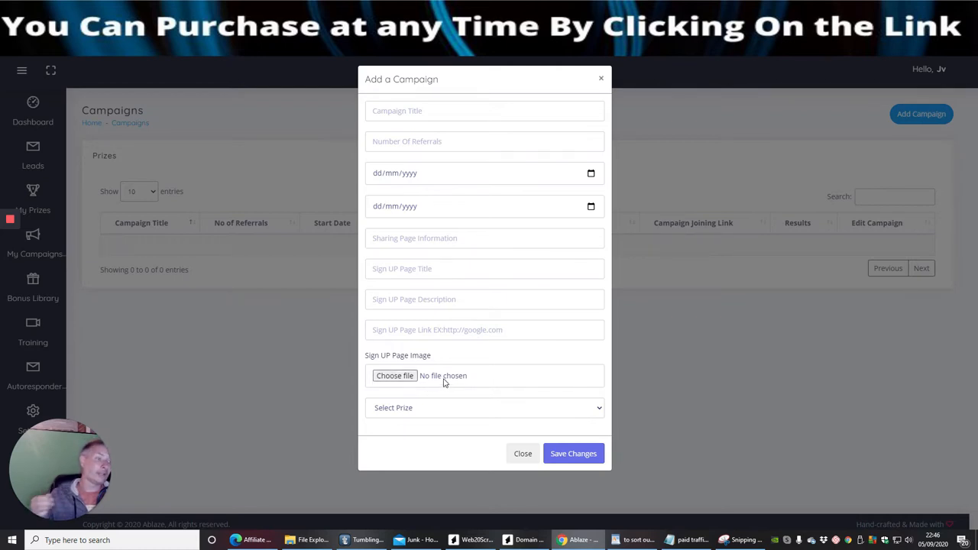
pyautogui.moveTo(523, 454)
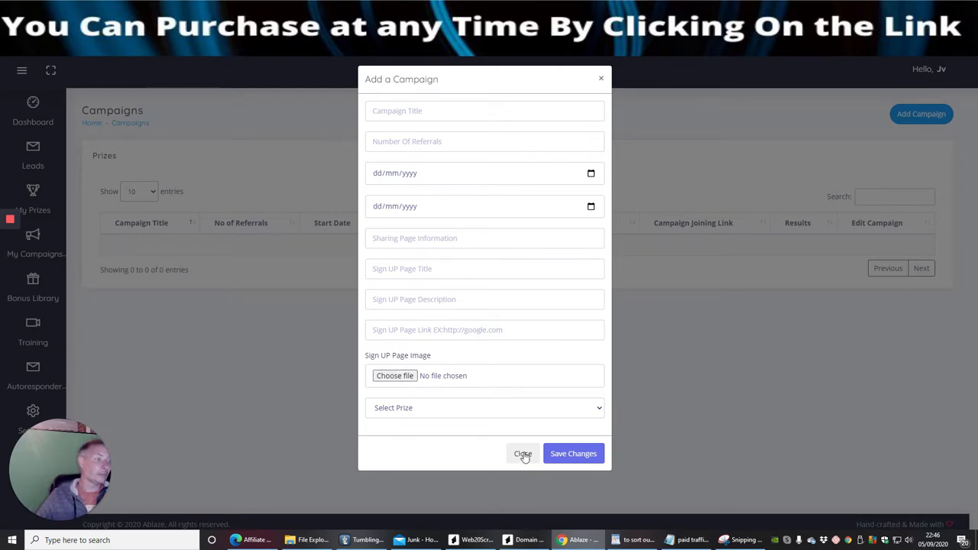
# Close the Add a Campaign form without saving and go to the Training page.
pyautogui.click(522, 453)
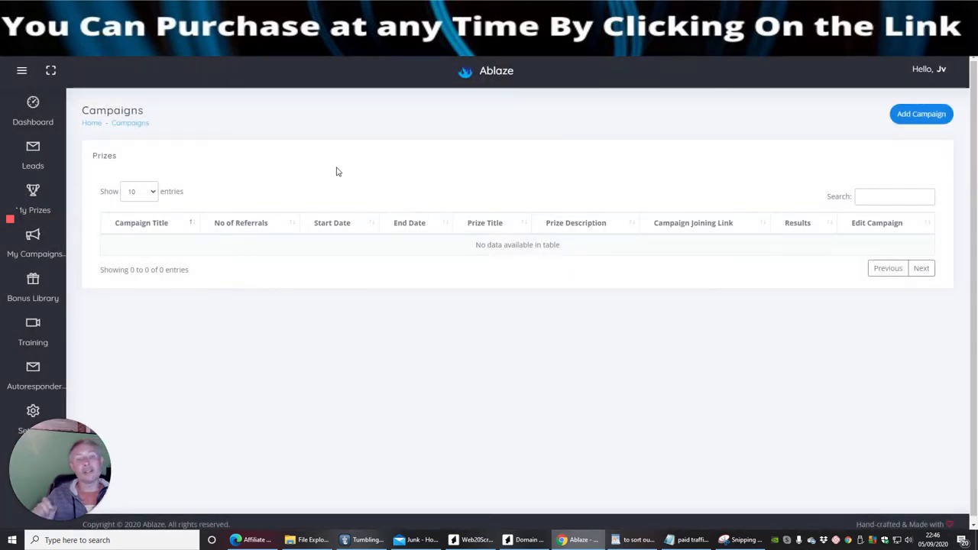
pyautogui.moveTo(33, 342)
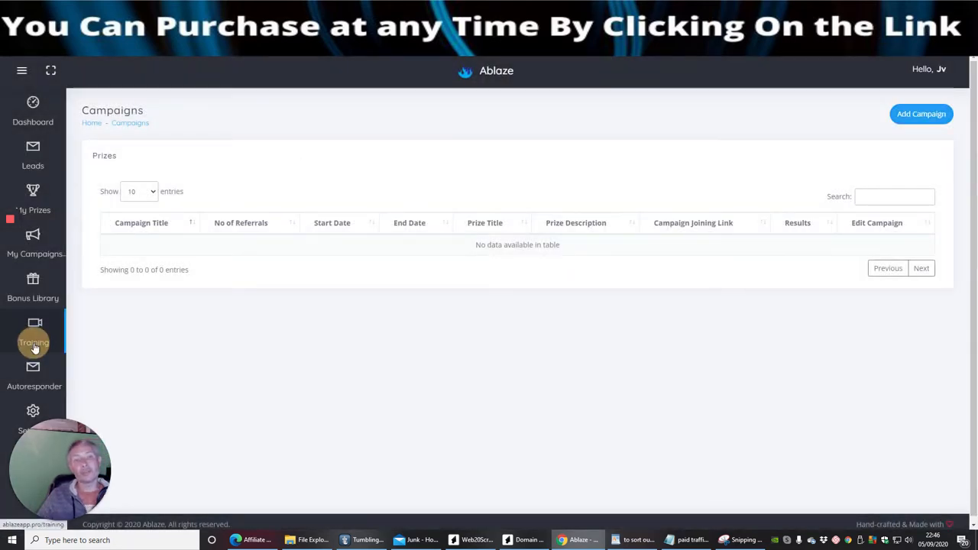
pyautogui.click(32, 340)
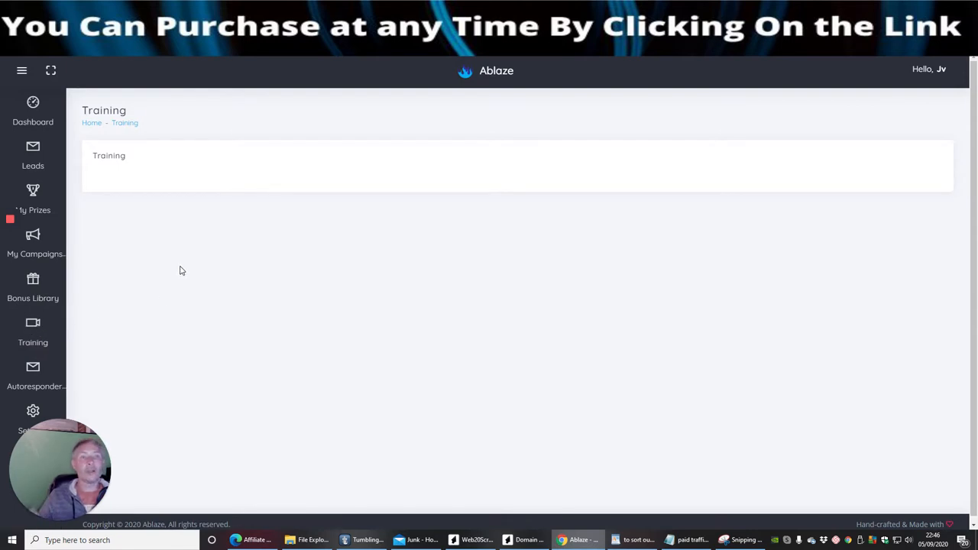
pyautogui.moveTo(184, 263)
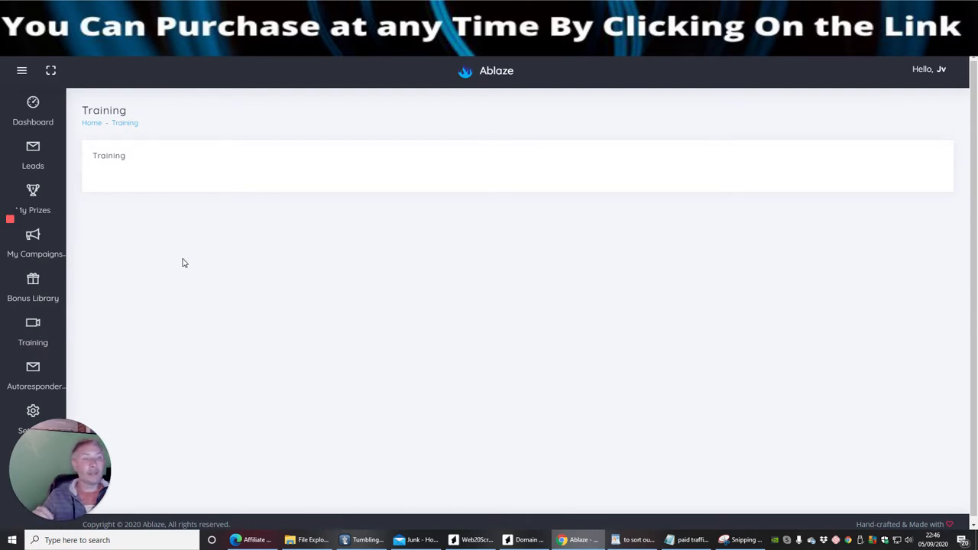
pyautogui.moveTo(194, 280)
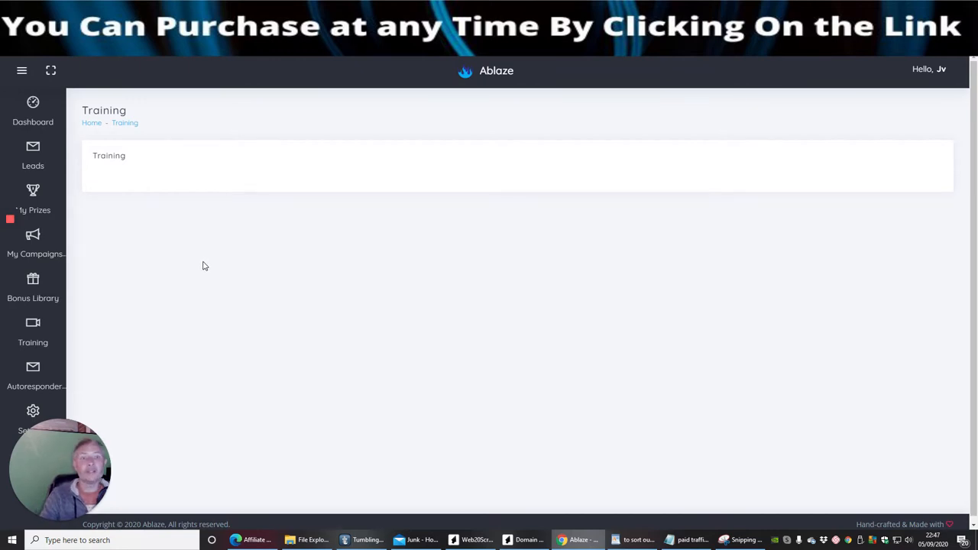
pyautogui.moveTo(87, 350)
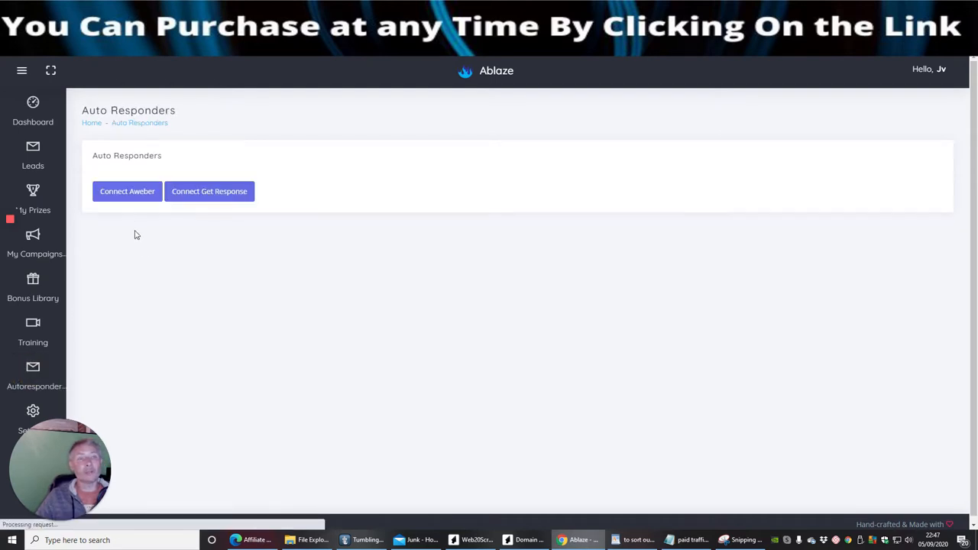
pyautogui.moveTo(196, 197)
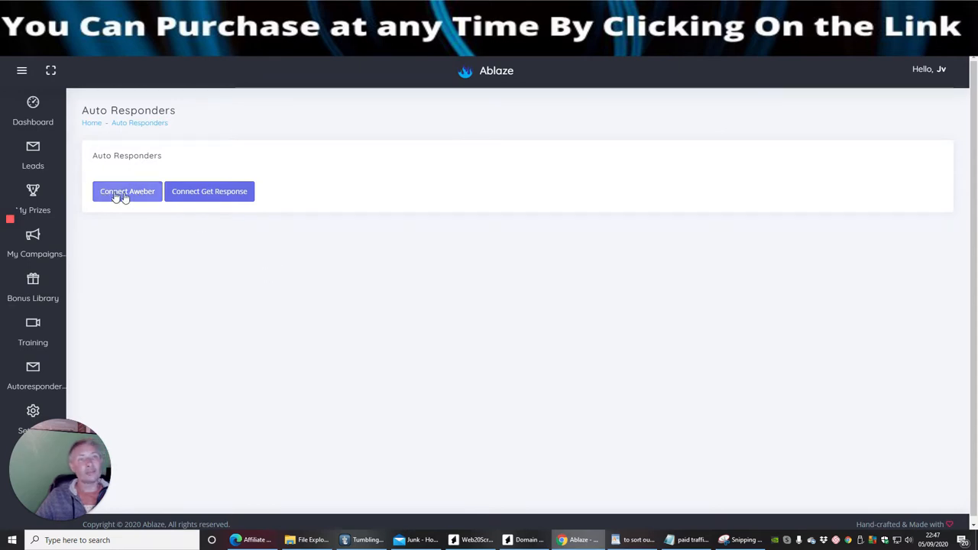
pyautogui.moveTo(35, 292)
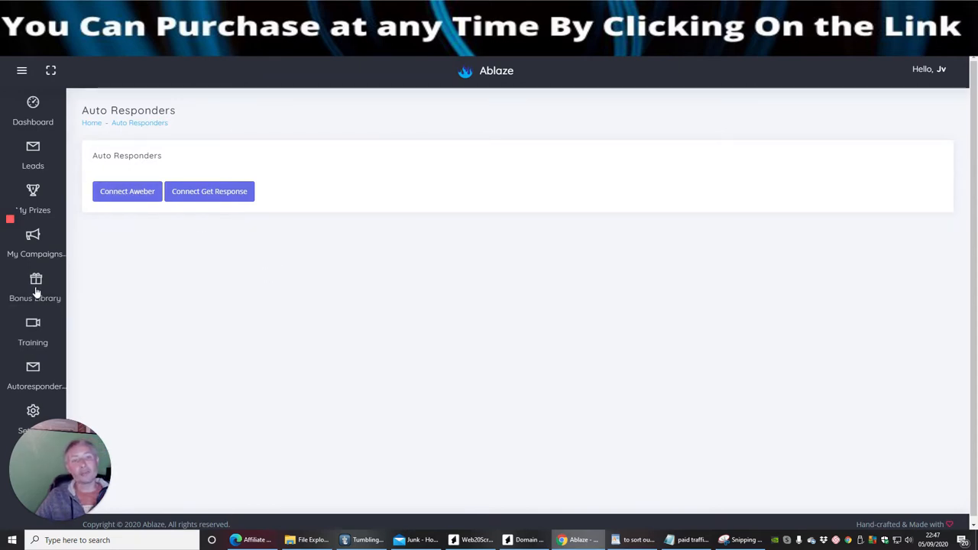
# Open the Bonus Library: Free Training, Commercial Use, Product Vault and Jaguar Jackpots.
pyautogui.click(33, 287)
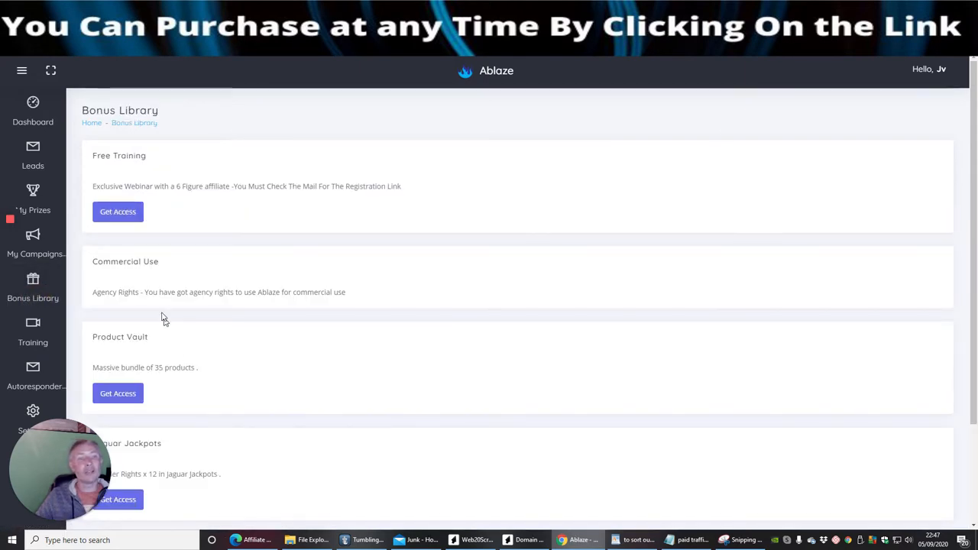
pyautogui.moveTo(132, 450)
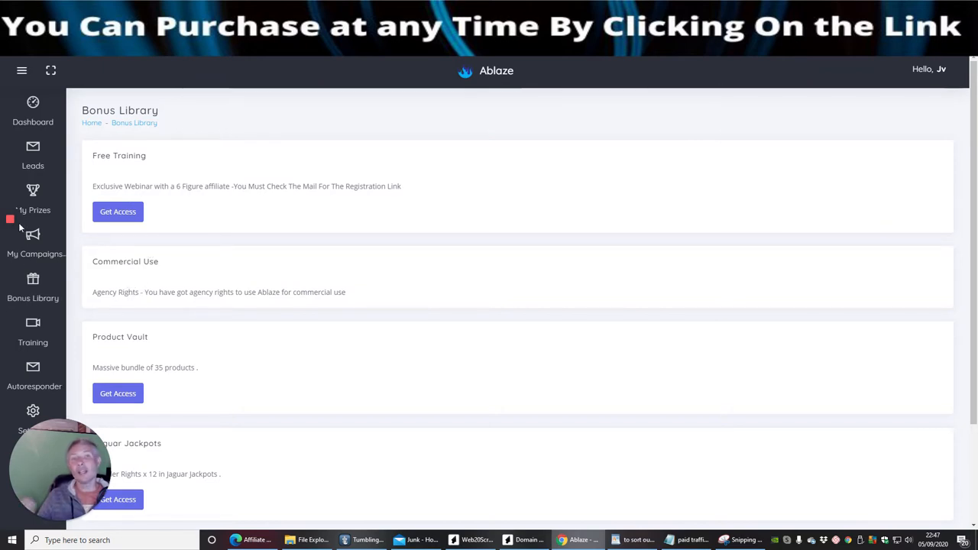
pyautogui.moveTo(33, 195)
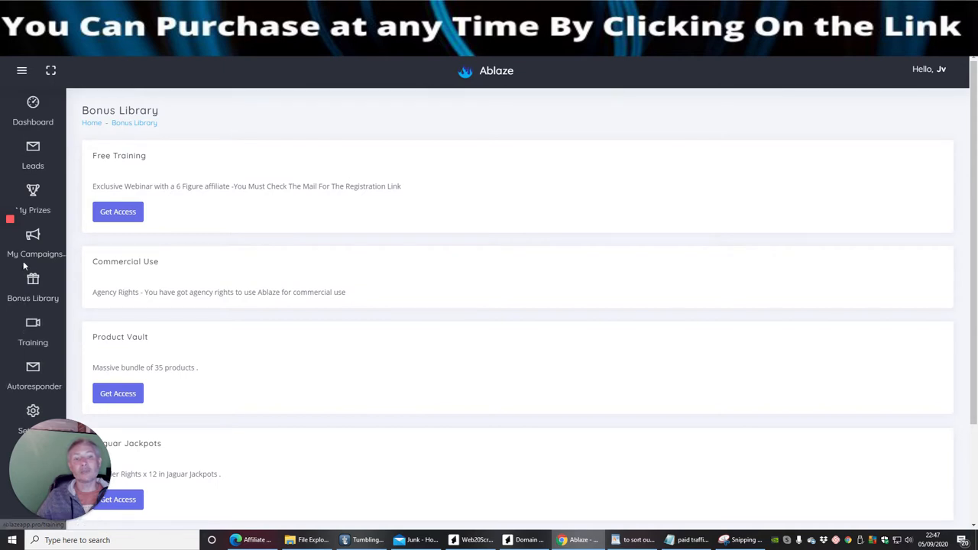
pyautogui.moveTo(32, 368)
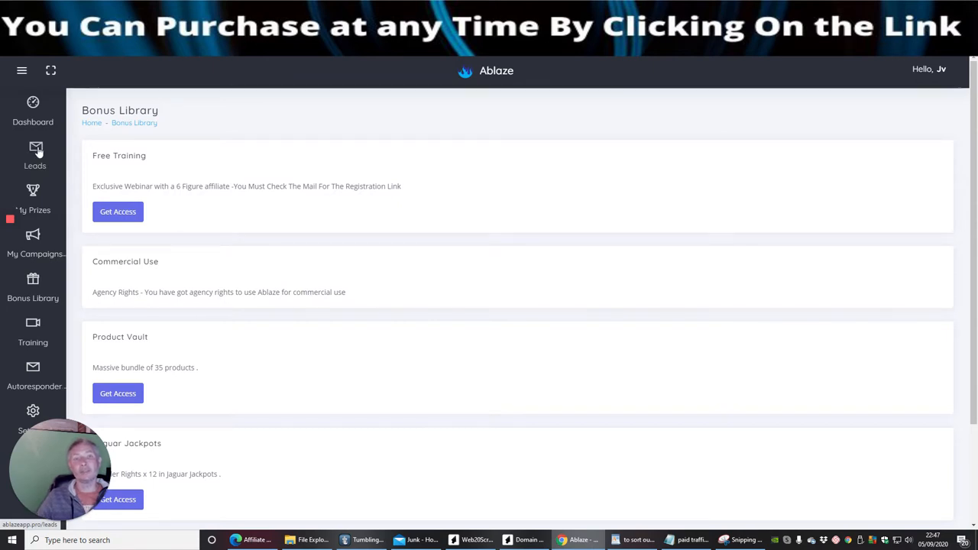
# Open the Leads page with its empty table of names, emails, campaigns and dates.
pyautogui.click(33, 153)
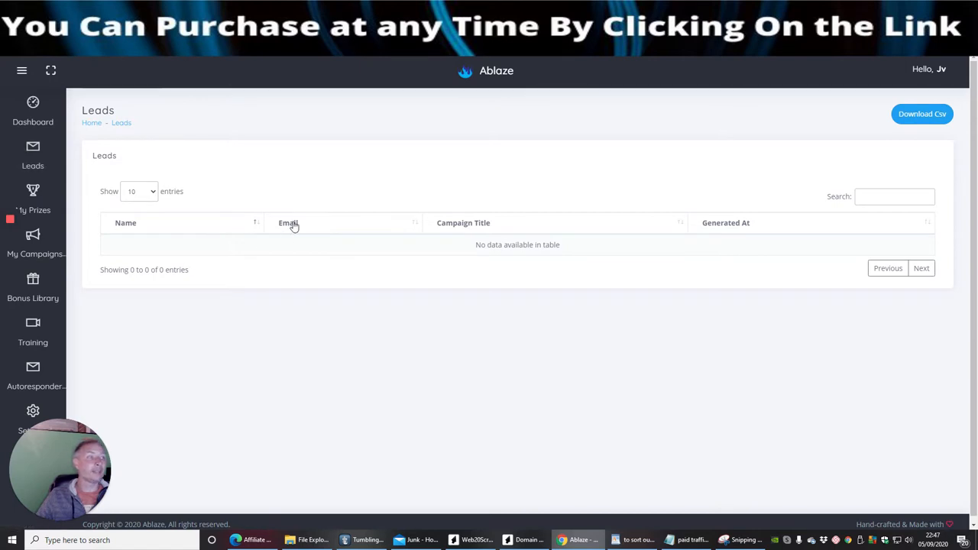
pyautogui.moveTo(378, 251)
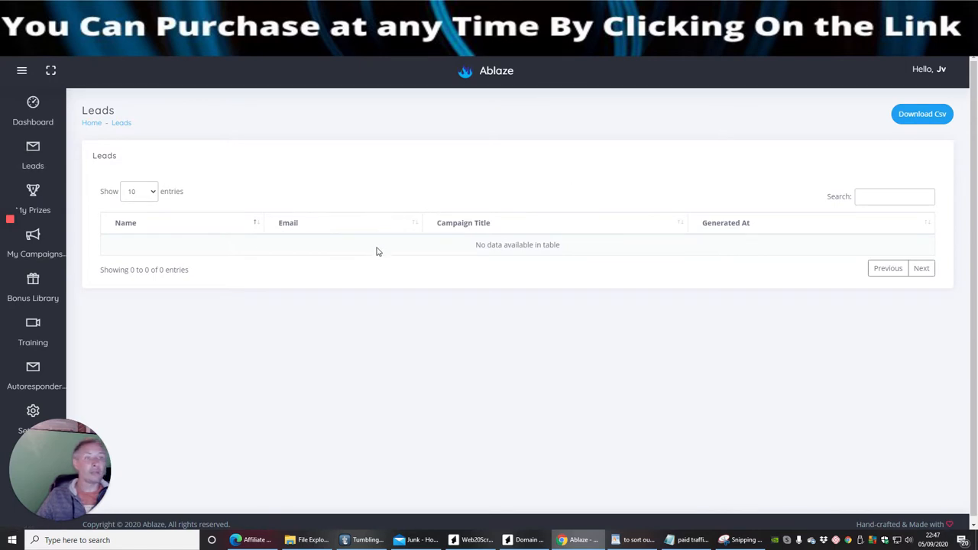
pyautogui.moveTo(950, 114)
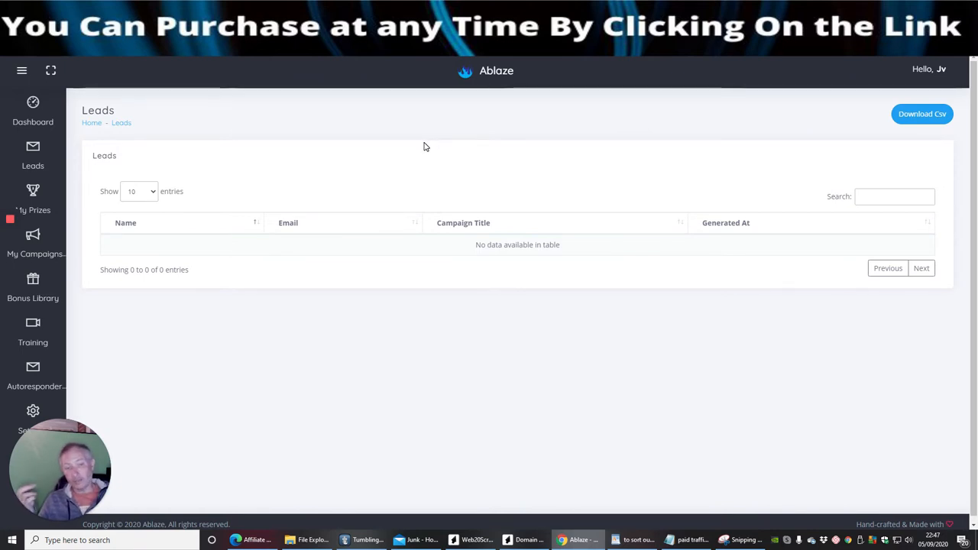
pyautogui.moveTo(422, 144)
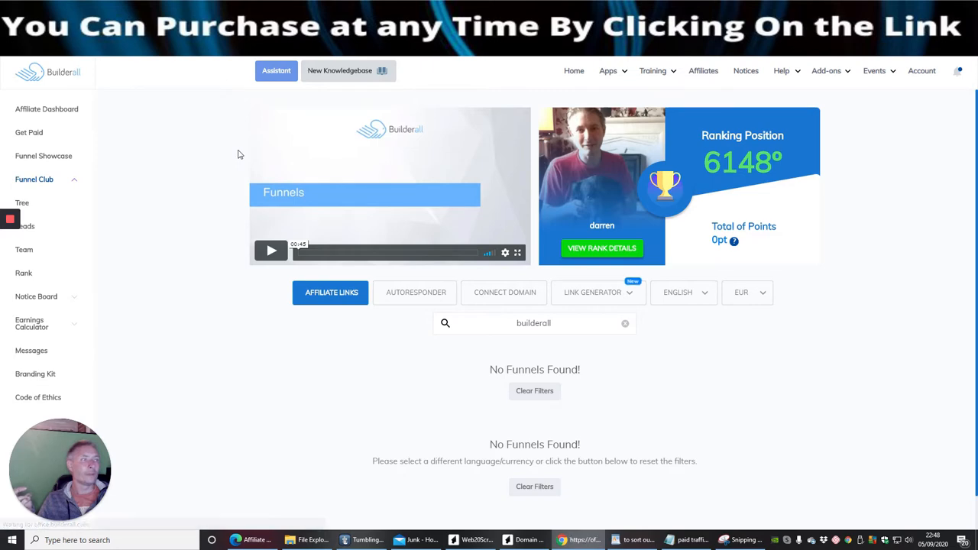
# Go to Builderall's Home page showing App Builder, Builderall Canvas and Mailingboss tools.
pyautogui.click(572, 70)
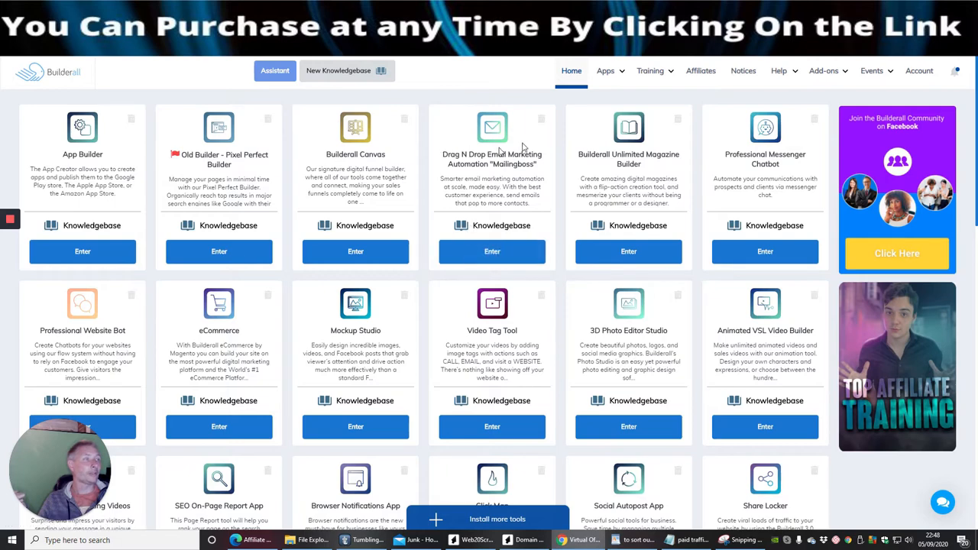
pyautogui.moveTo(323, 268)
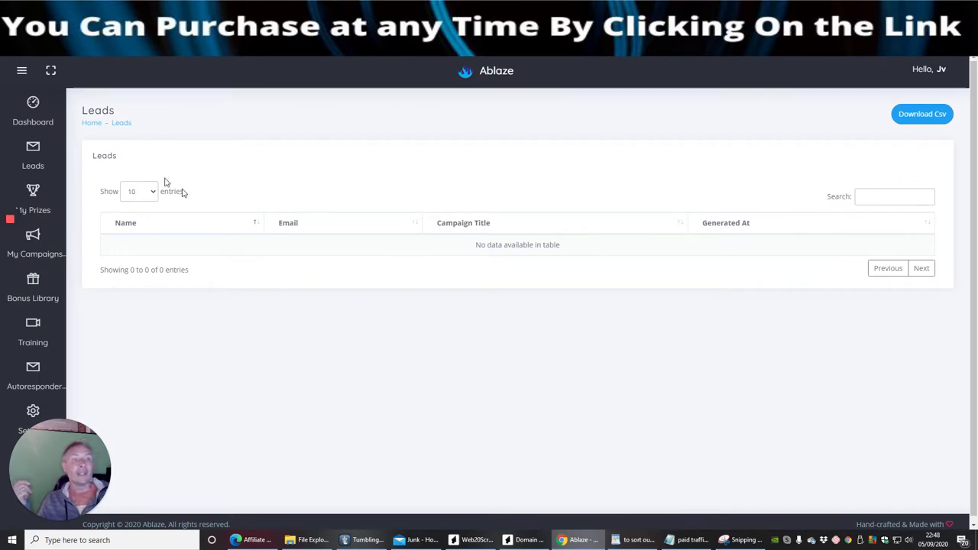
pyautogui.moveTo(204, 135)
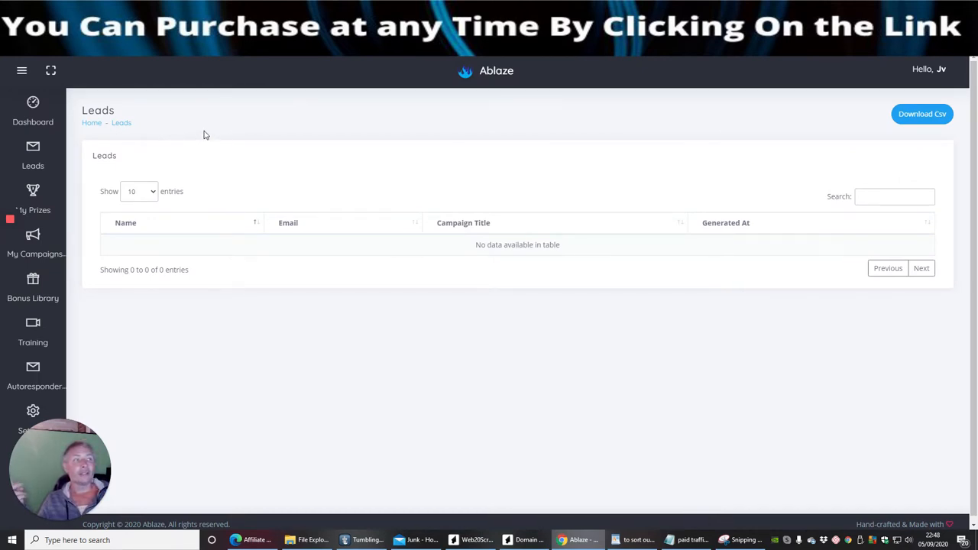
pyautogui.moveTo(135, 205)
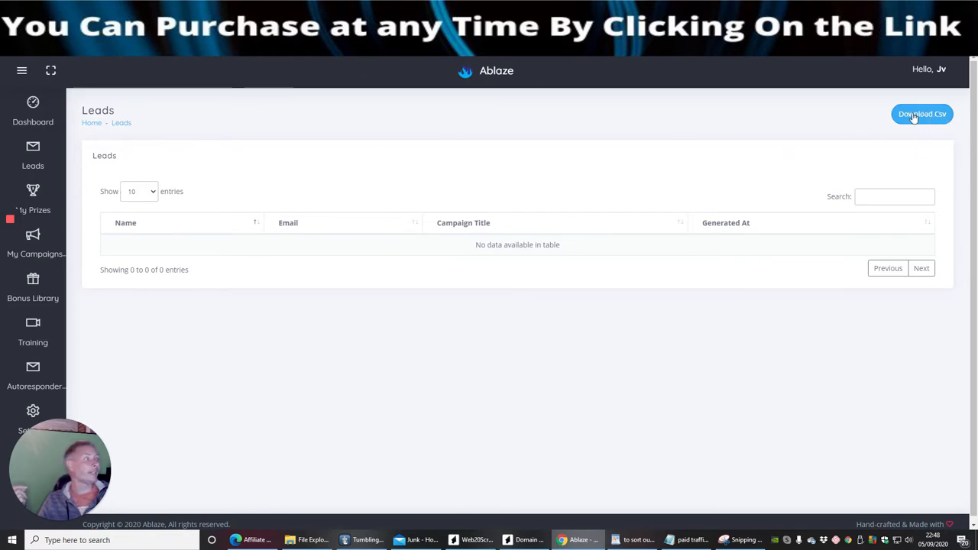
pyautogui.moveTo(476, 84)
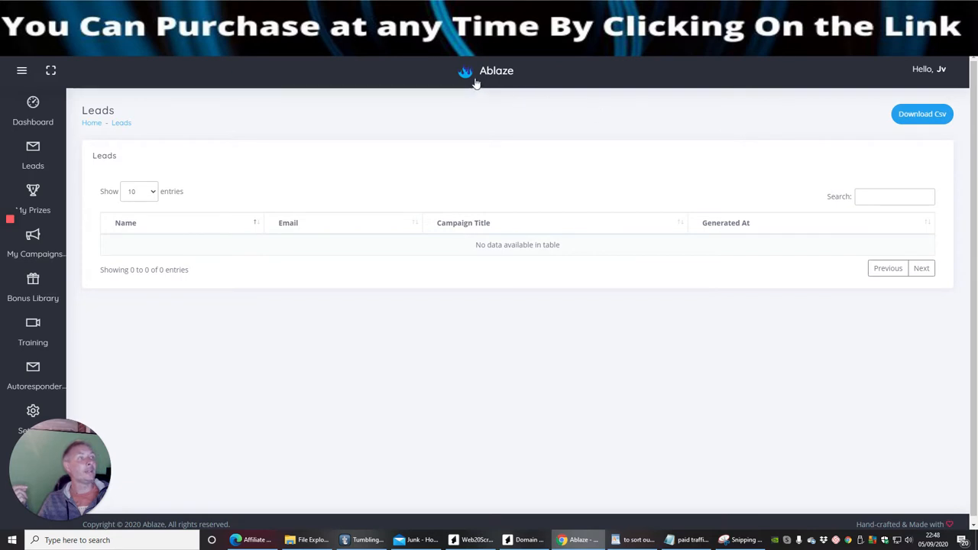
pyautogui.moveTo(362, 159)
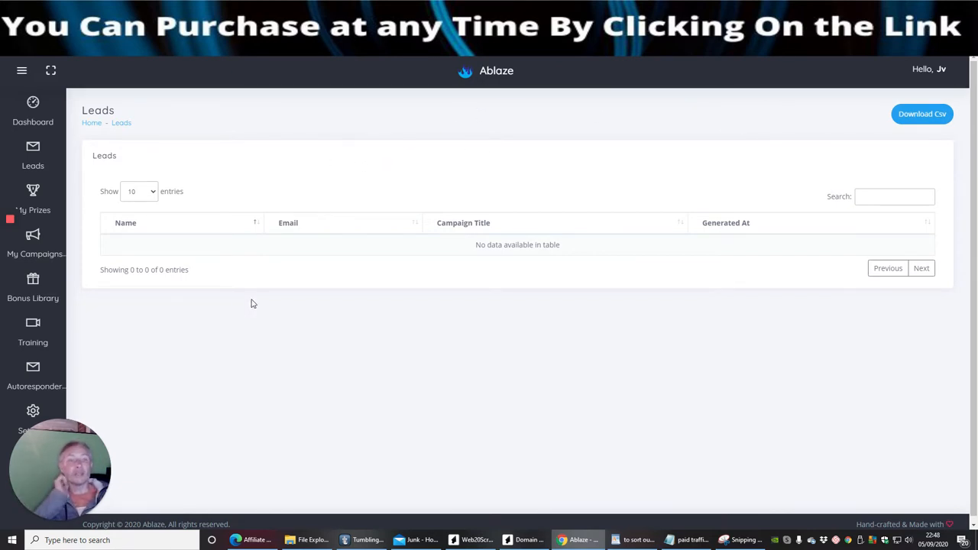
pyautogui.moveTo(266, 348)
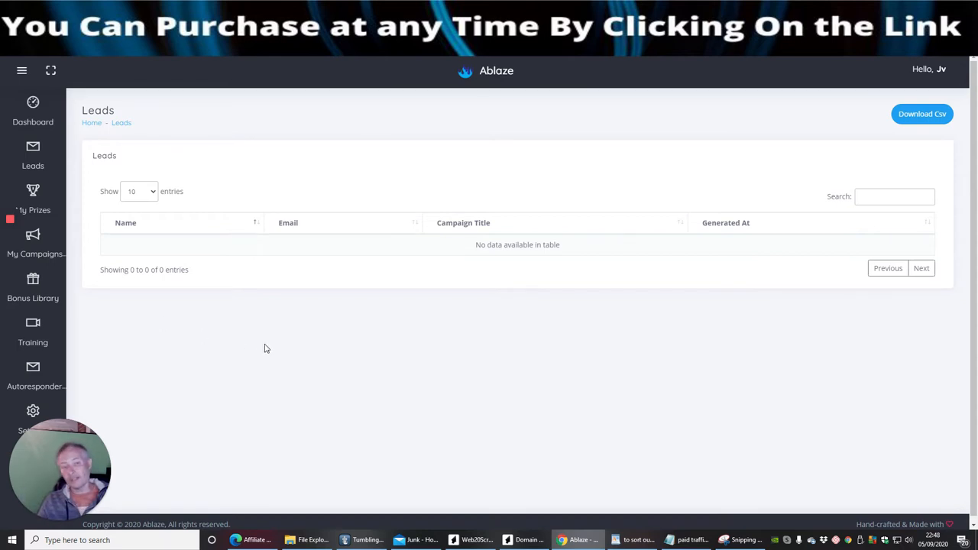
pyautogui.moveTo(151, 336)
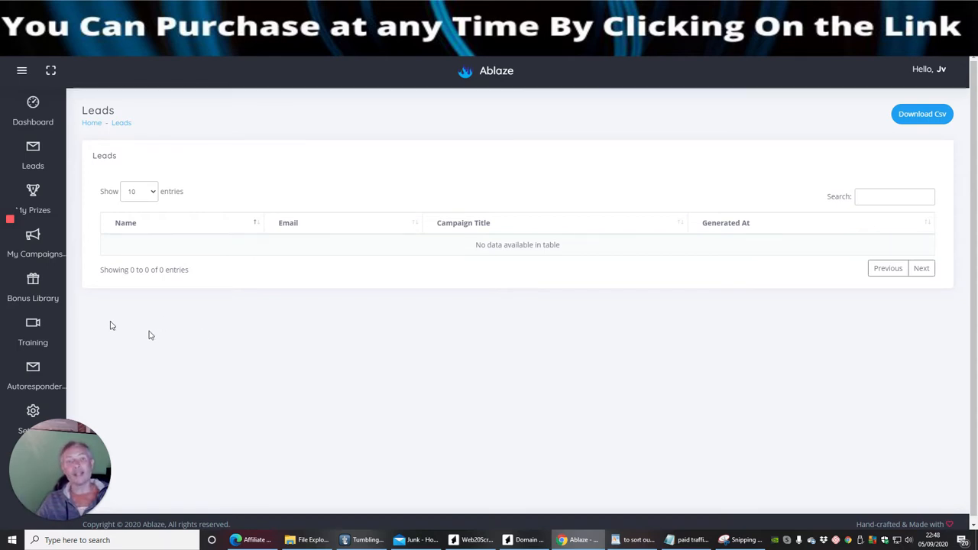
pyautogui.moveTo(322, 227)
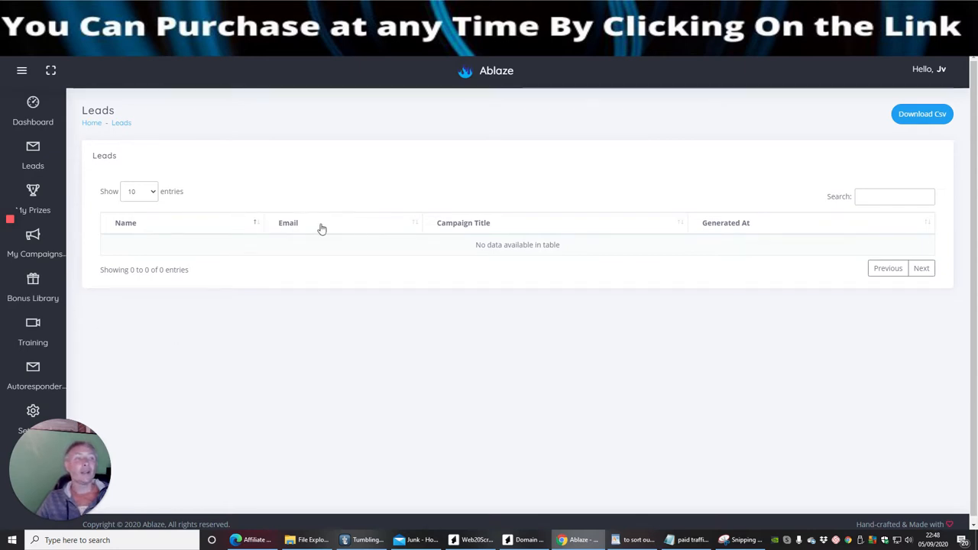
pyautogui.moveTo(172, 252)
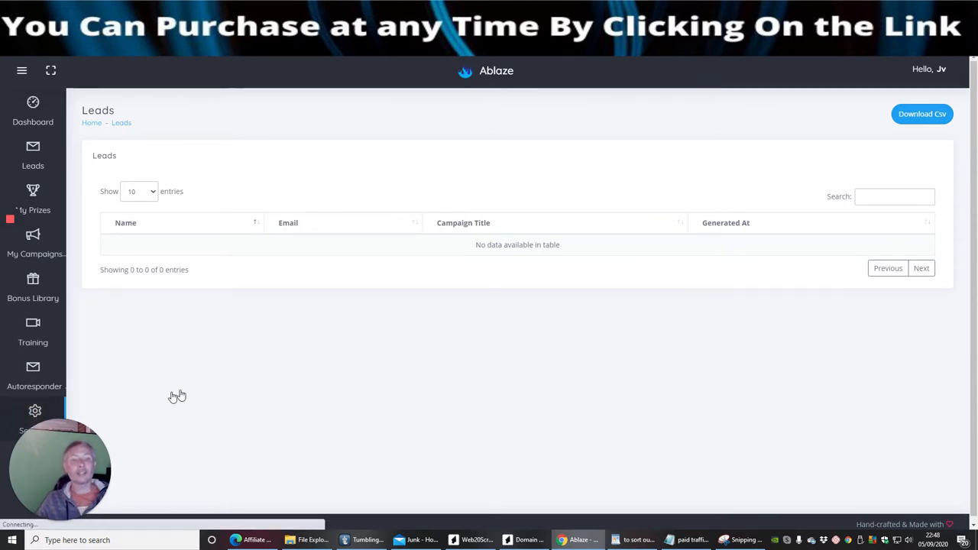
# Review the Settings page, then return to the dashboard showing zero leads and one prize.
pyautogui.click(33, 410)
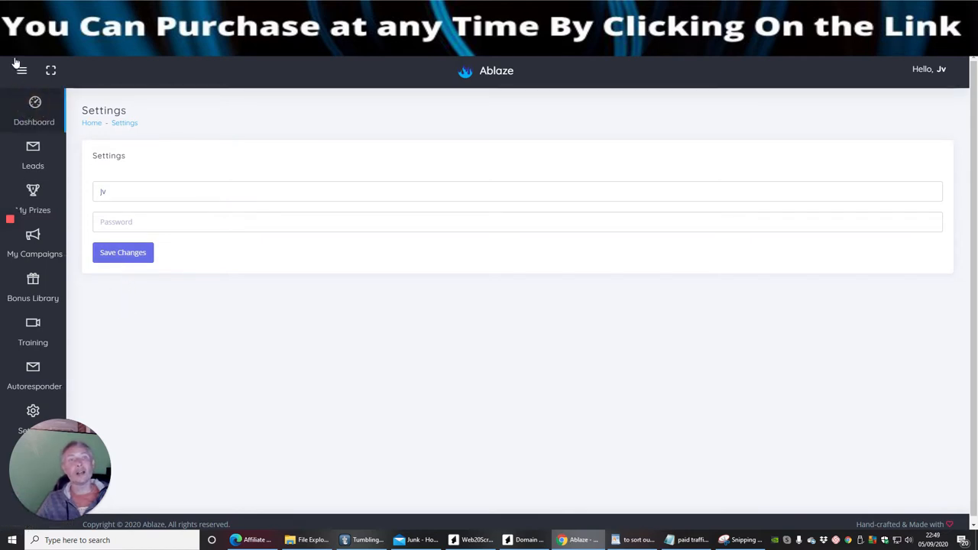
pyautogui.click(33, 107)
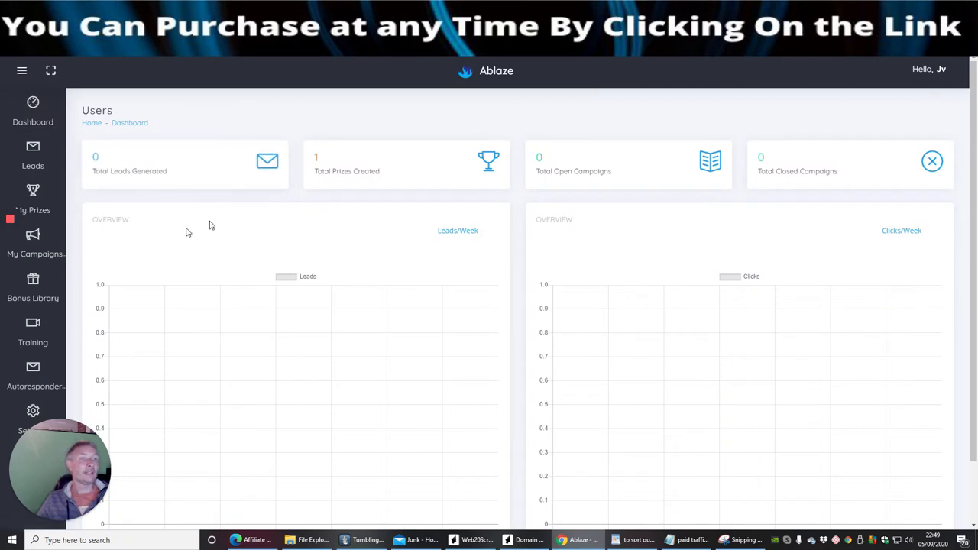
pyautogui.moveTo(214, 226)
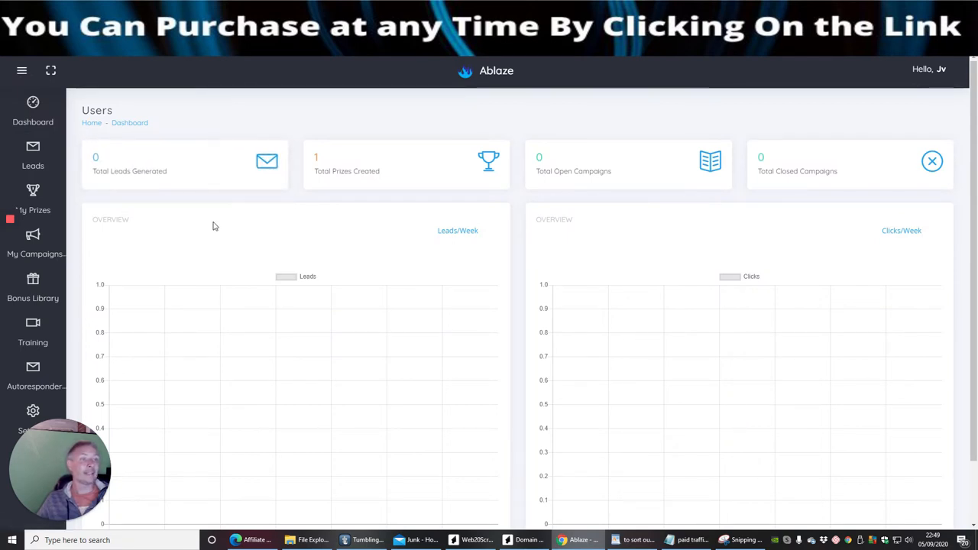
pyautogui.moveTo(163, 178)
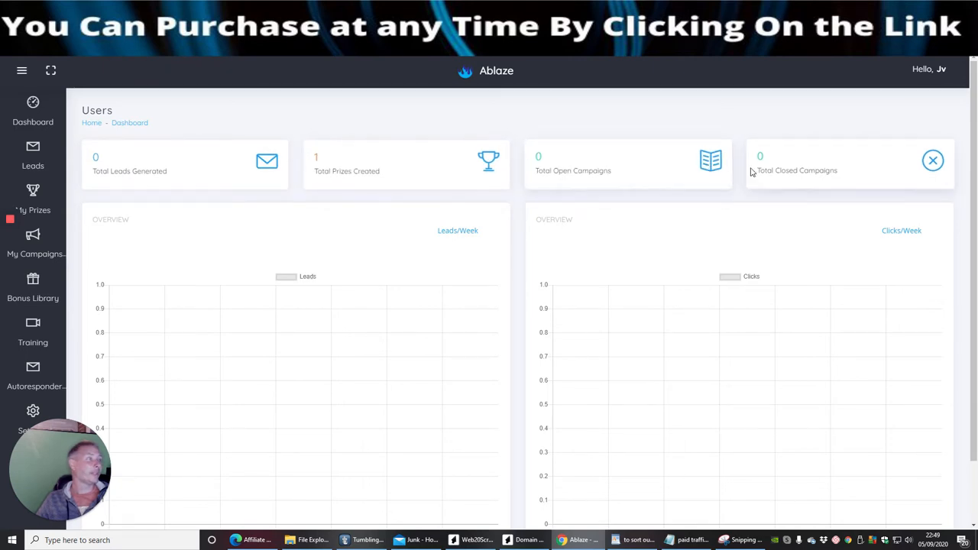
pyautogui.moveTo(823, 244)
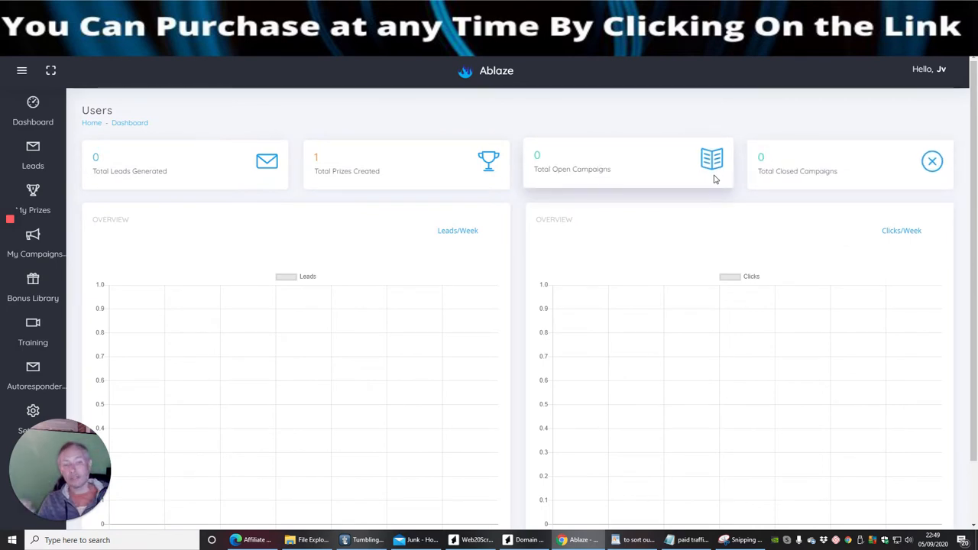
pyautogui.moveTo(652, 121)
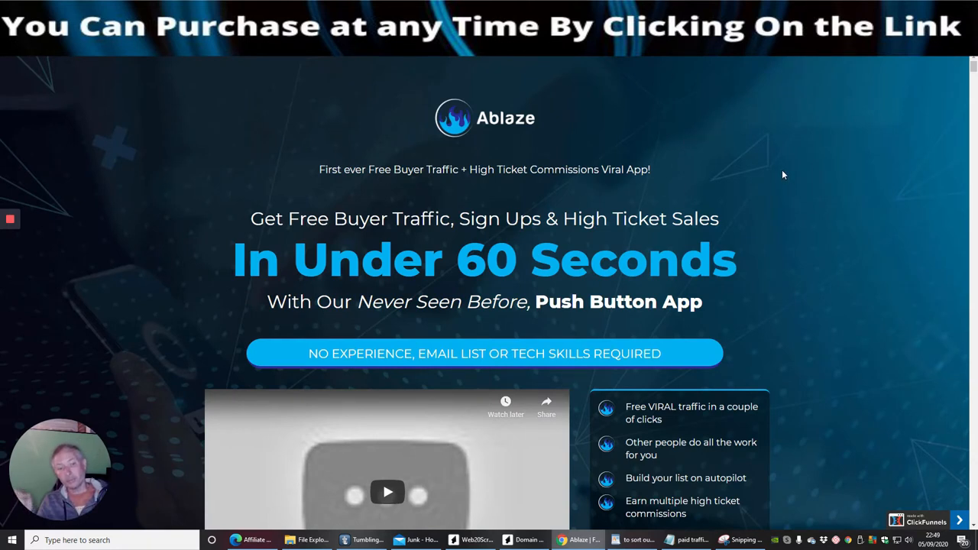
pyautogui.moveTo(784, 156)
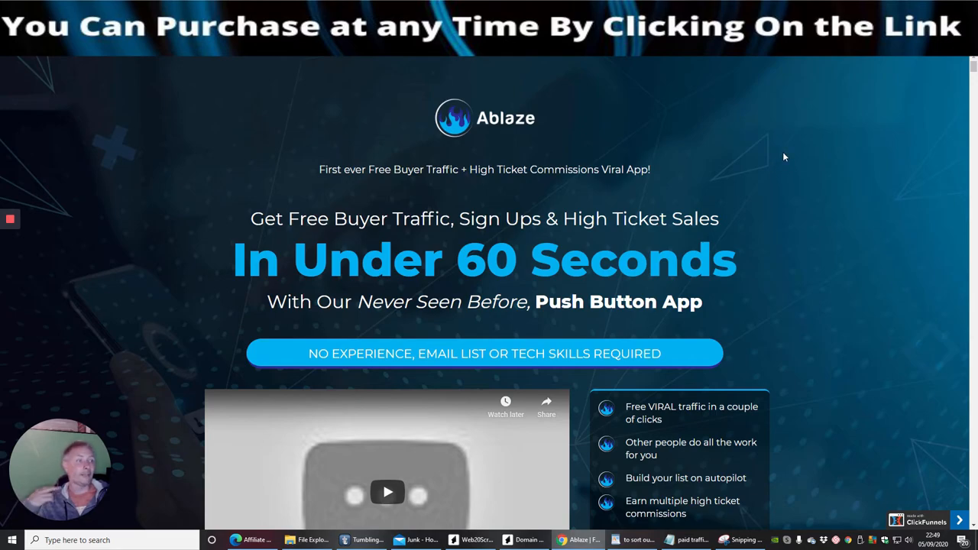
# Scroll the ClickFunnels sales page past the results and steps to the 7 Good Reasons list.
pyautogui.scroll(-3)
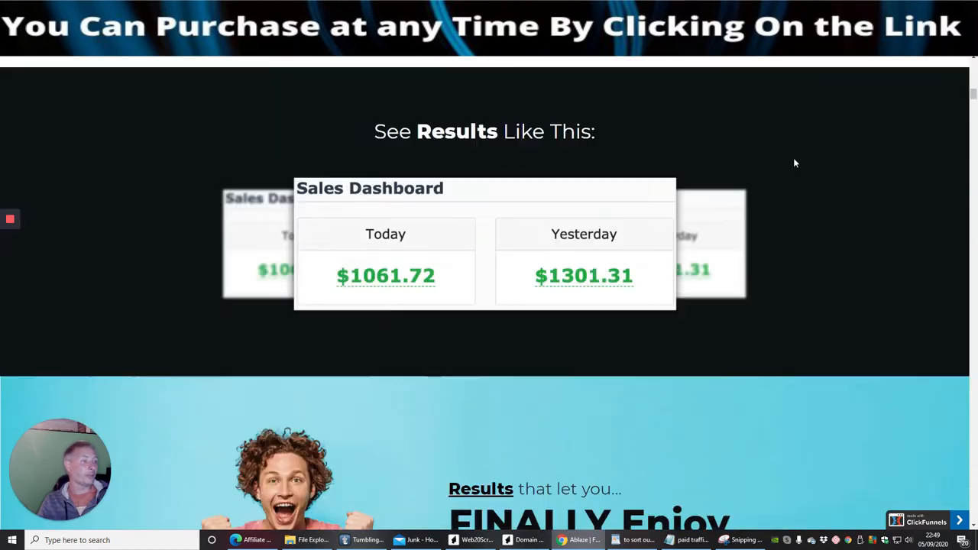
pyautogui.scroll(-3)
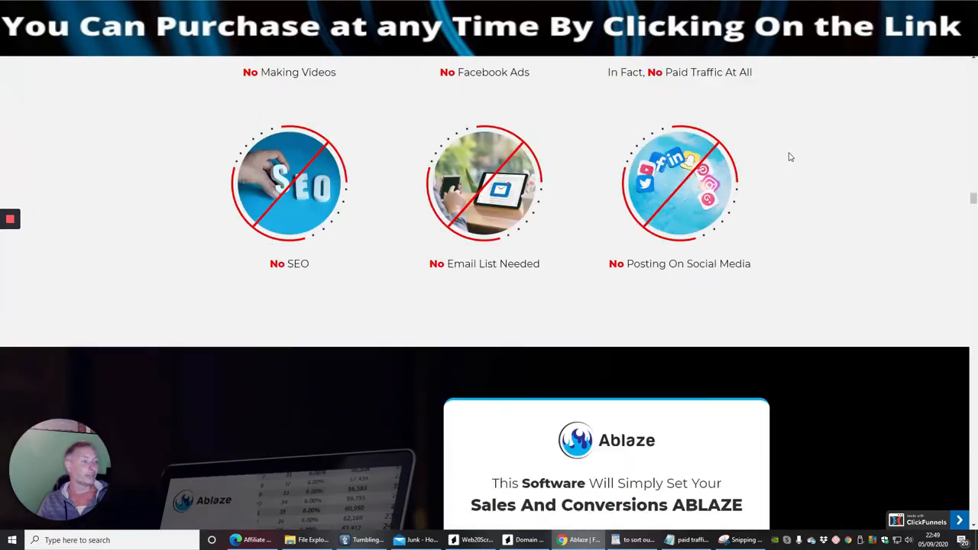
pyautogui.scroll(-3)
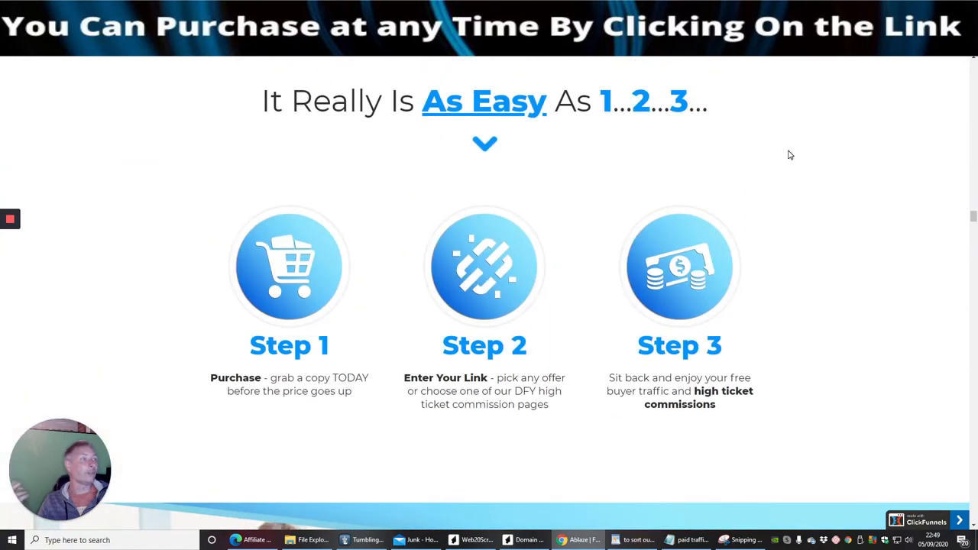
pyautogui.scroll(-3)
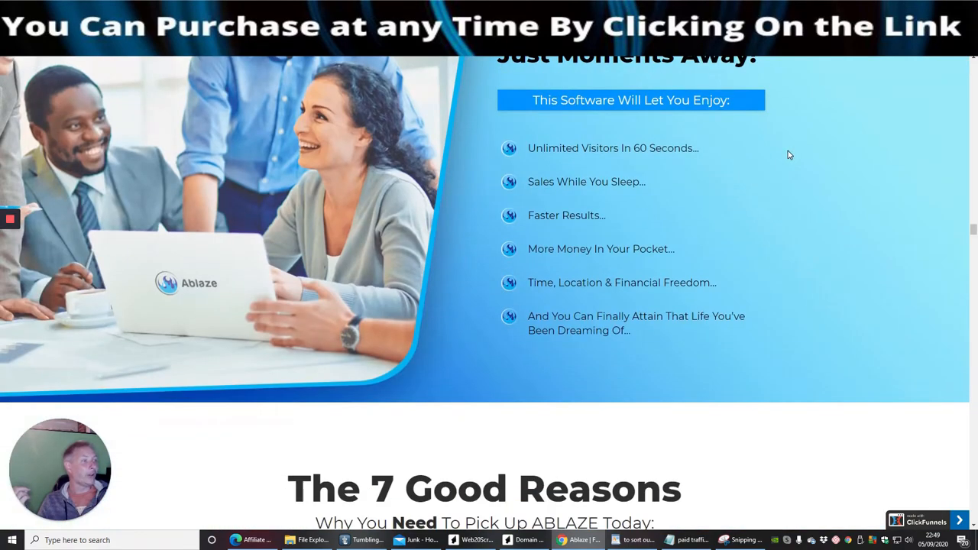
pyautogui.scroll(-3)
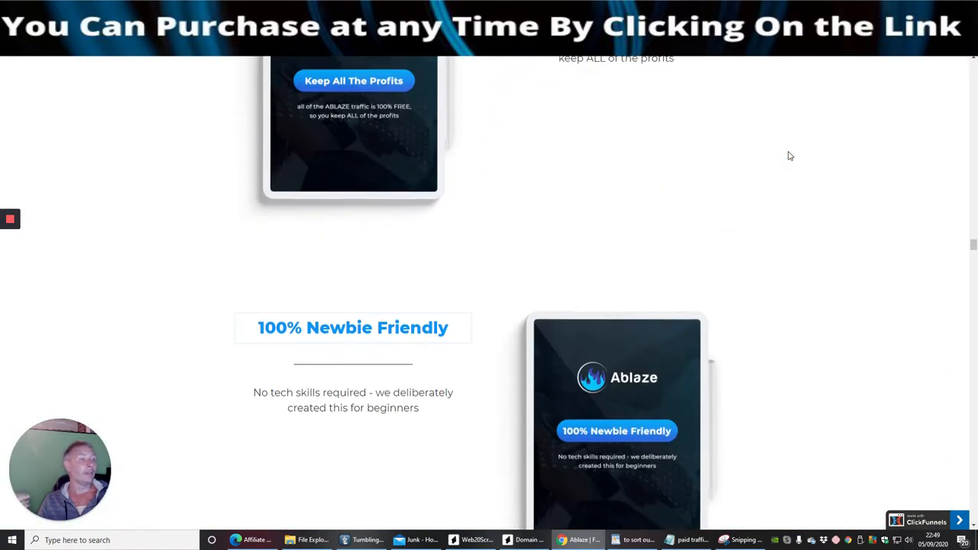
pyautogui.scroll(-3)
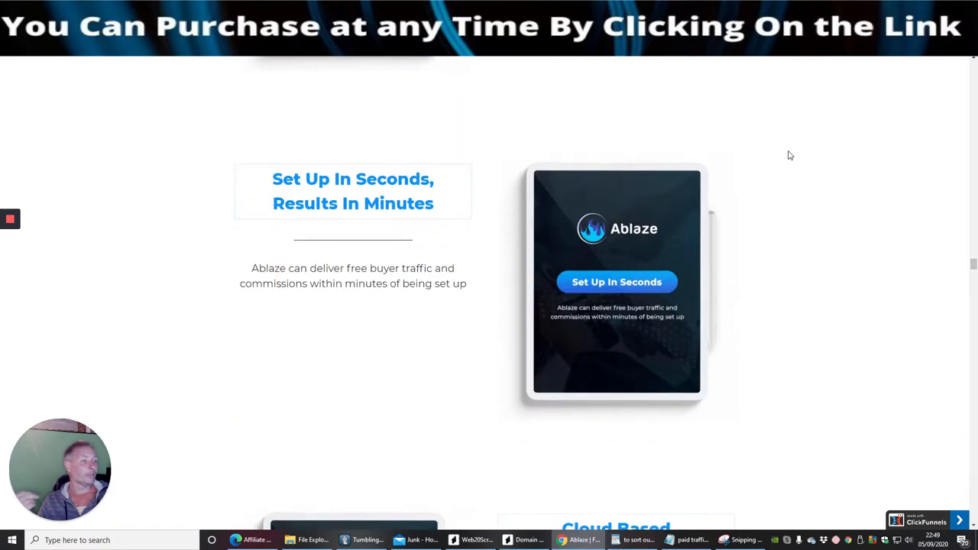
pyautogui.scroll(-3)
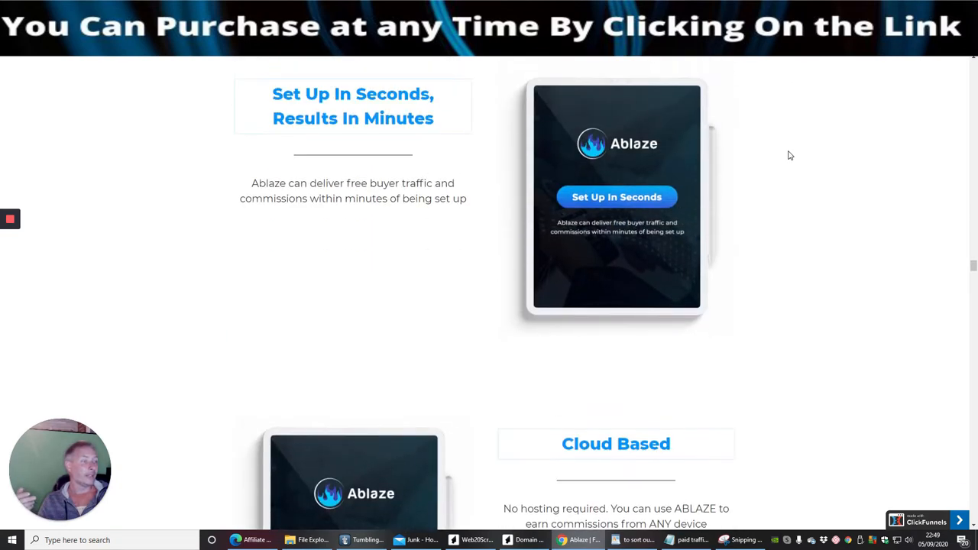
pyautogui.scroll(-3)
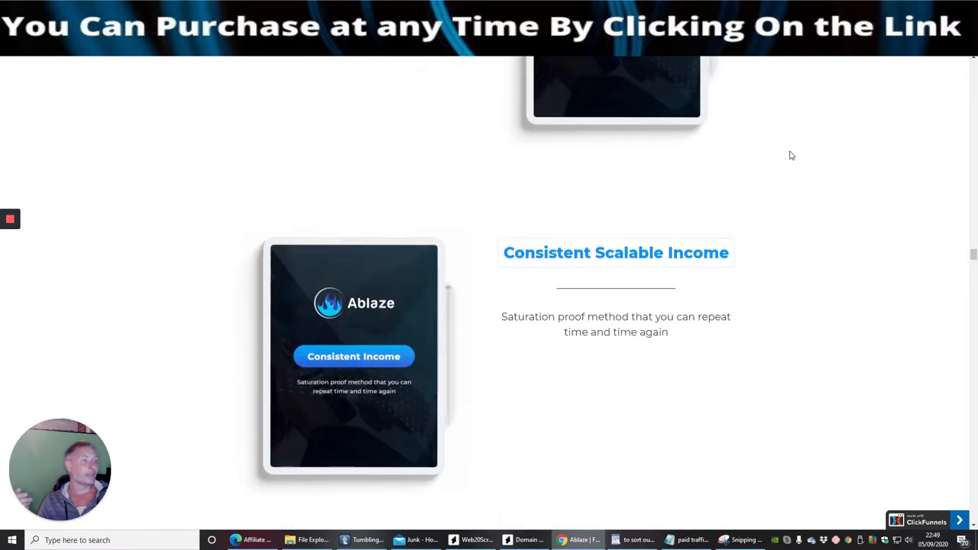
pyautogui.scroll(-3)
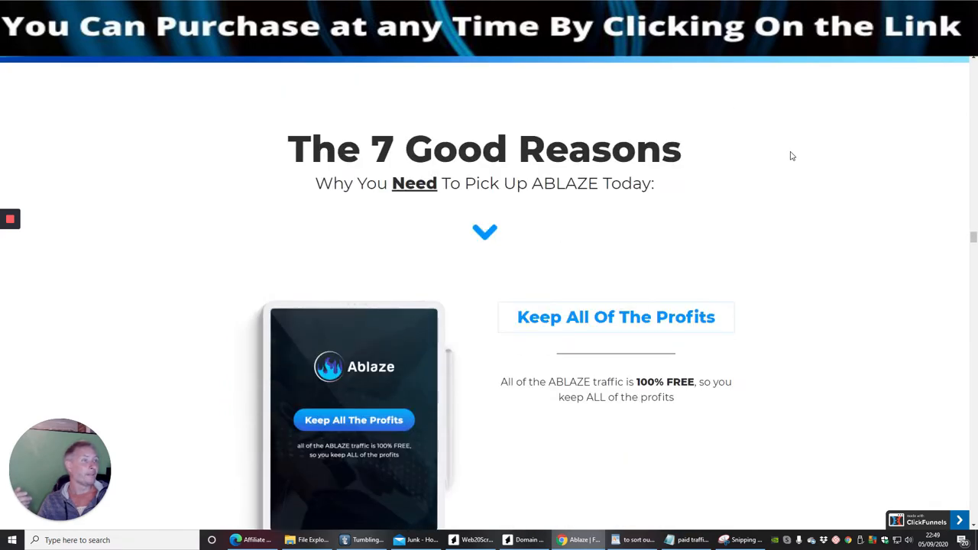
pyautogui.scroll(-3)
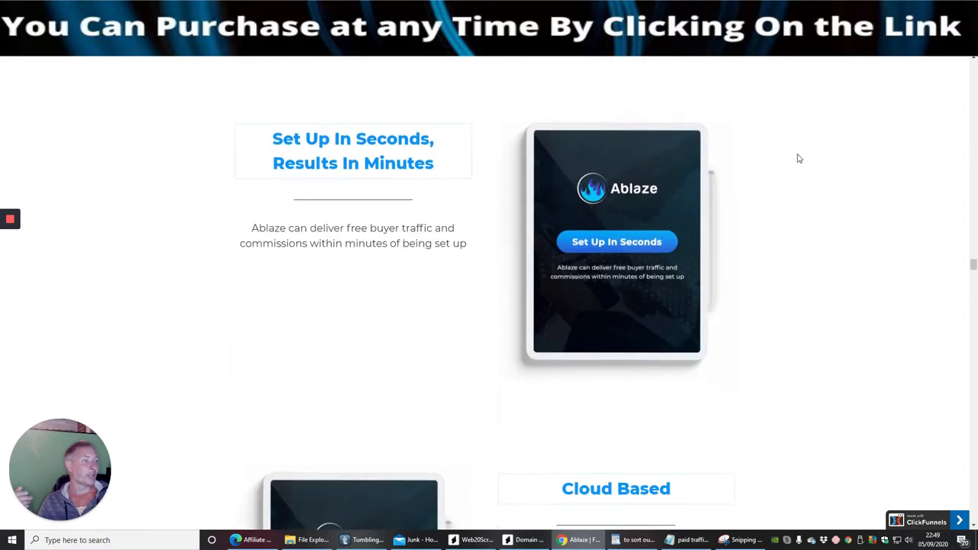
pyautogui.scroll(-3)
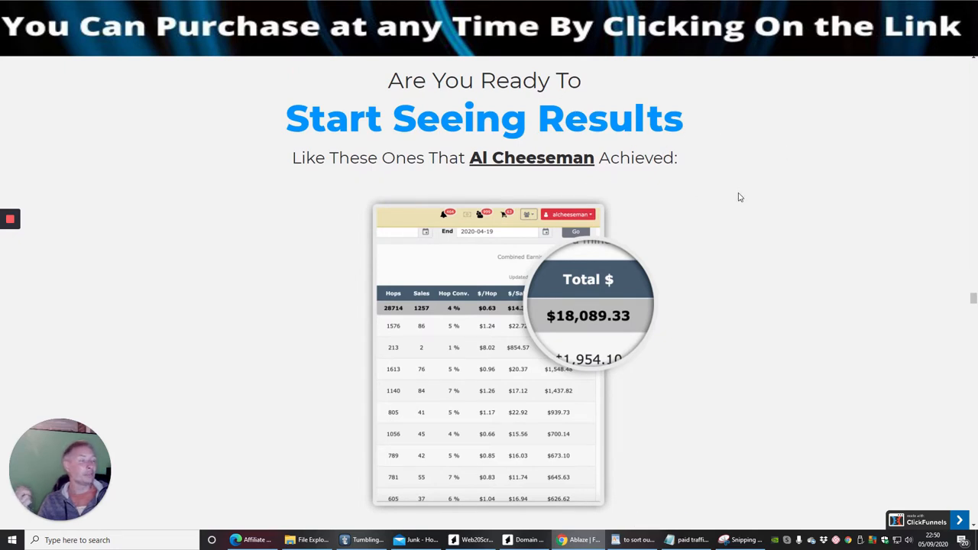
pyautogui.moveTo(768, 188)
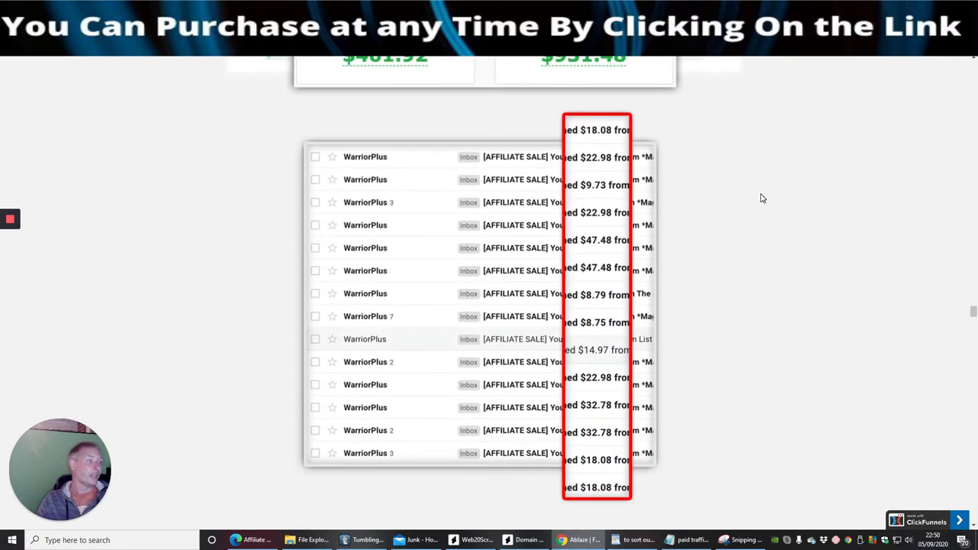
# Scroll past the earnings proof, dashboards and testimonials to 'So, Who Is ABLAZE For?'.
pyautogui.scroll(-3)
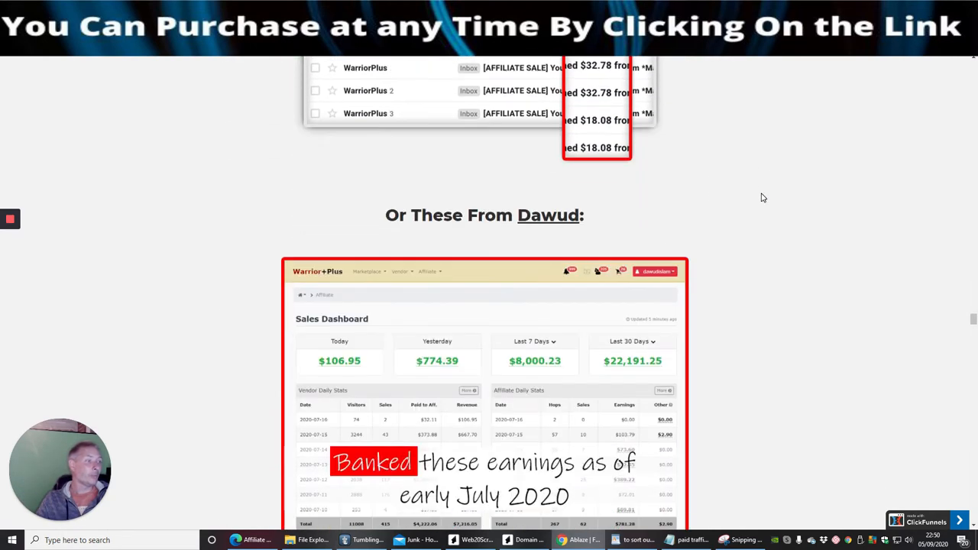
pyautogui.scroll(-3)
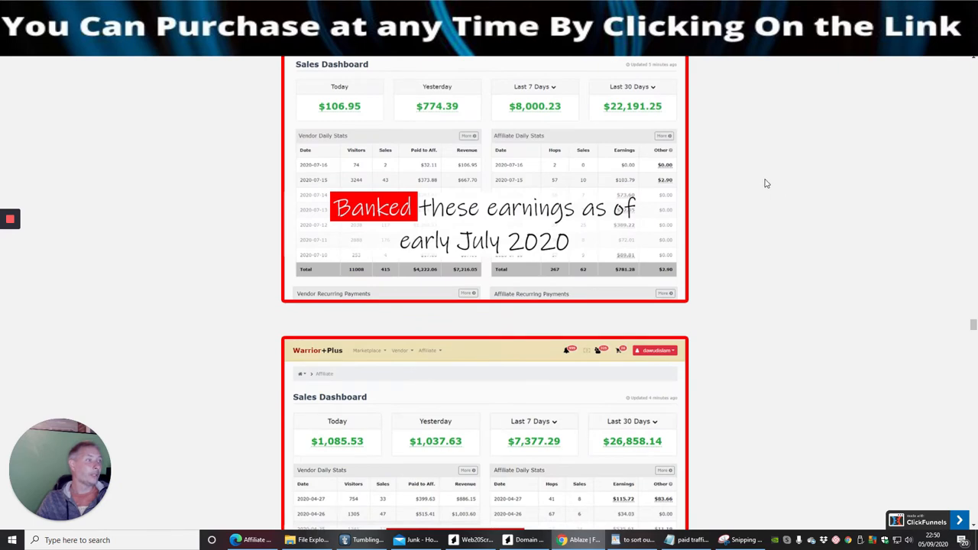
pyautogui.moveTo(737, 168)
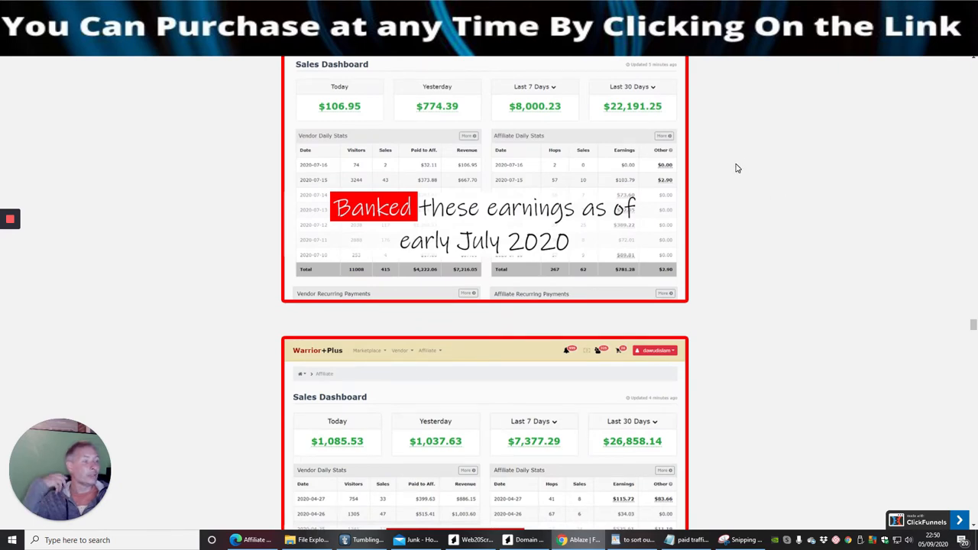
pyautogui.scroll(-3)
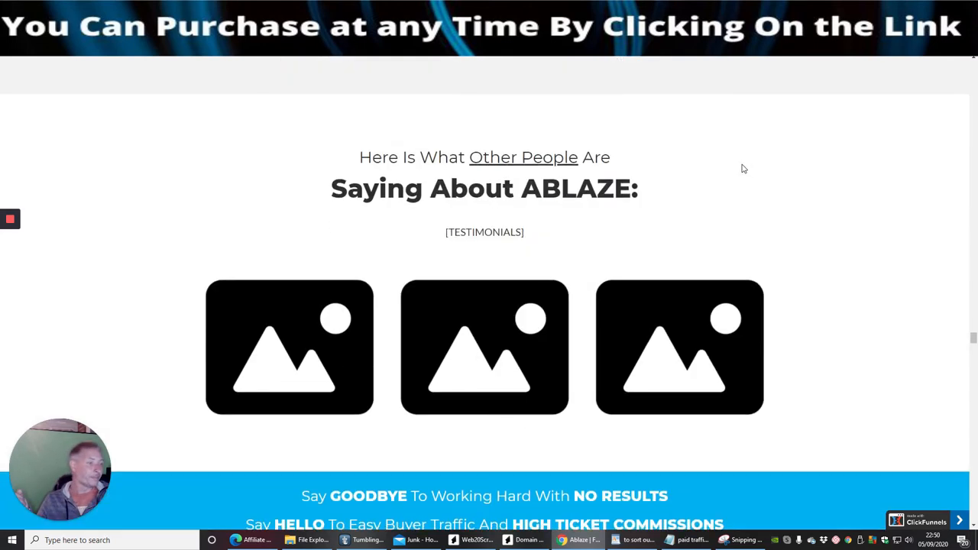
pyautogui.scroll(-3)
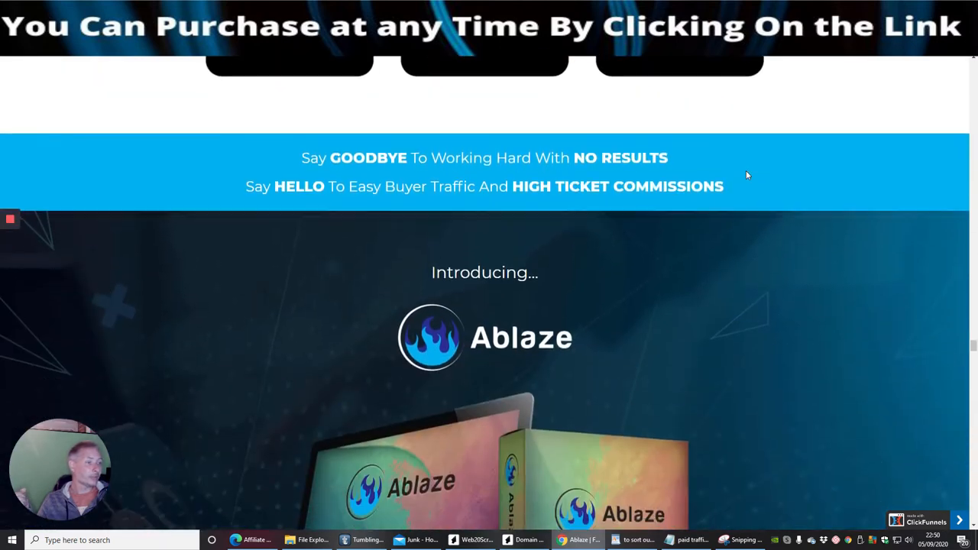
pyautogui.scroll(-3)
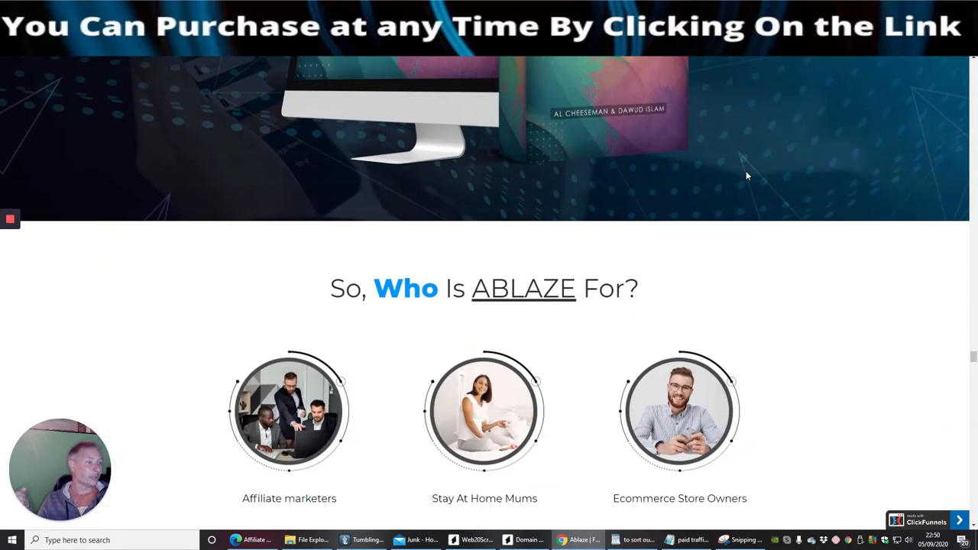
# Scroll past the six audience types and the 'So Different?' pitch to Bonuses 1 and 2.
pyautogui.scroll(-3)
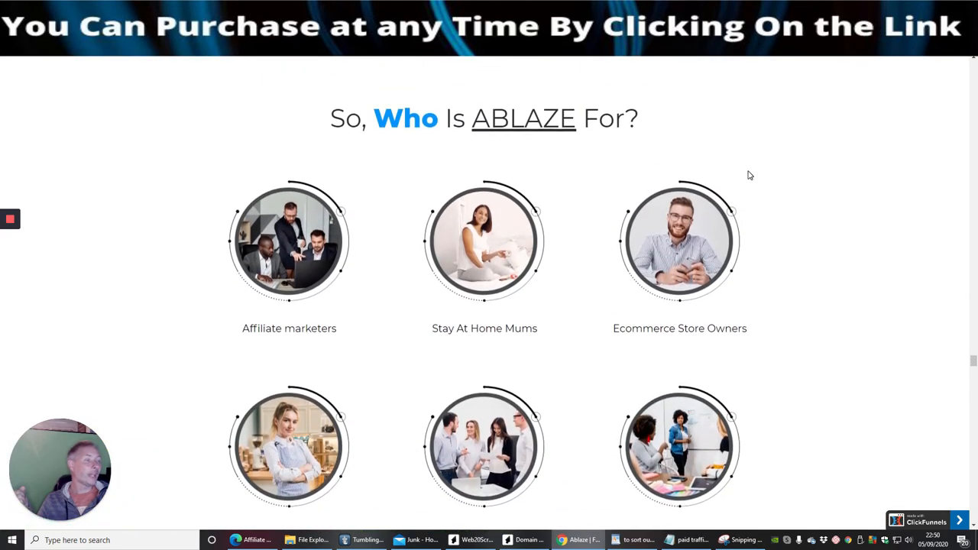
pyautogui.moveTo(340, 316)
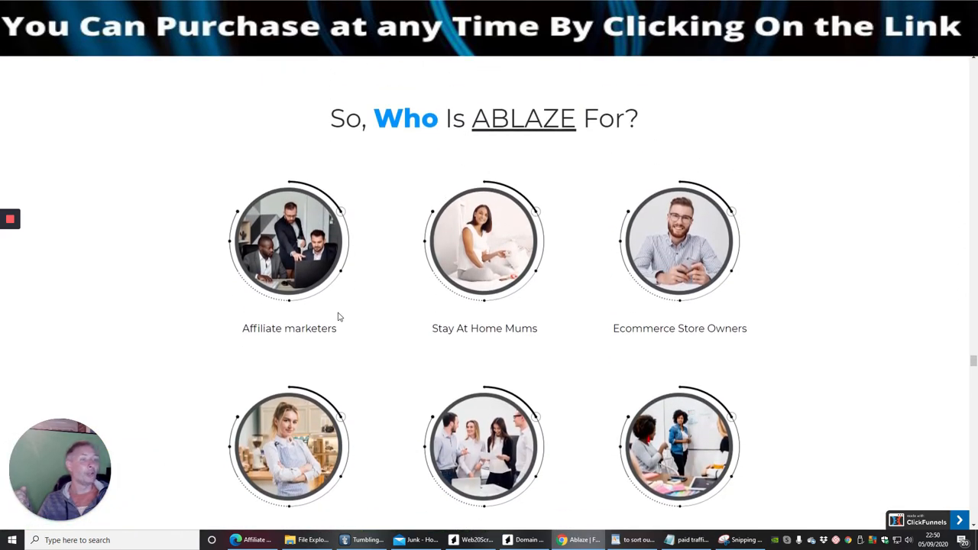
pyautogui.moveTo(427, 343)
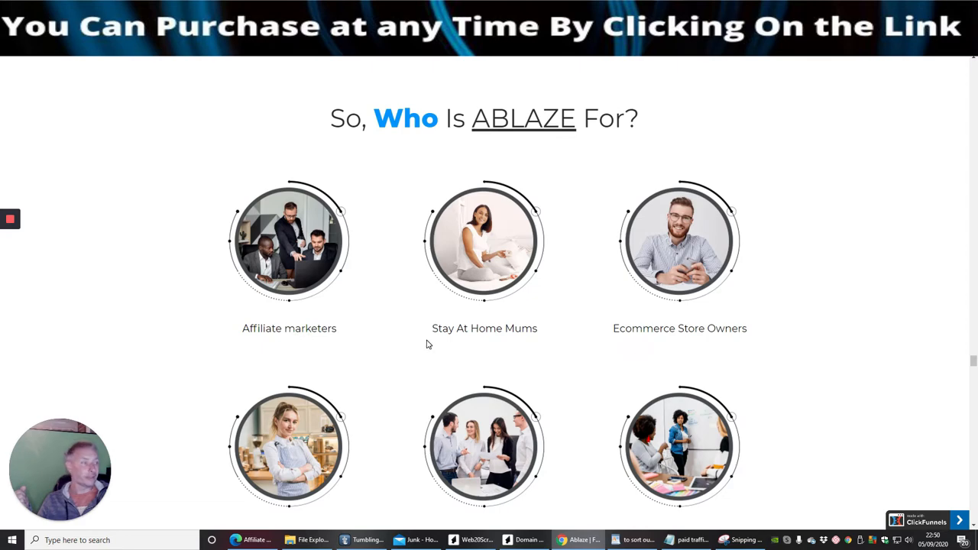
pyautogui.scroll(-3)
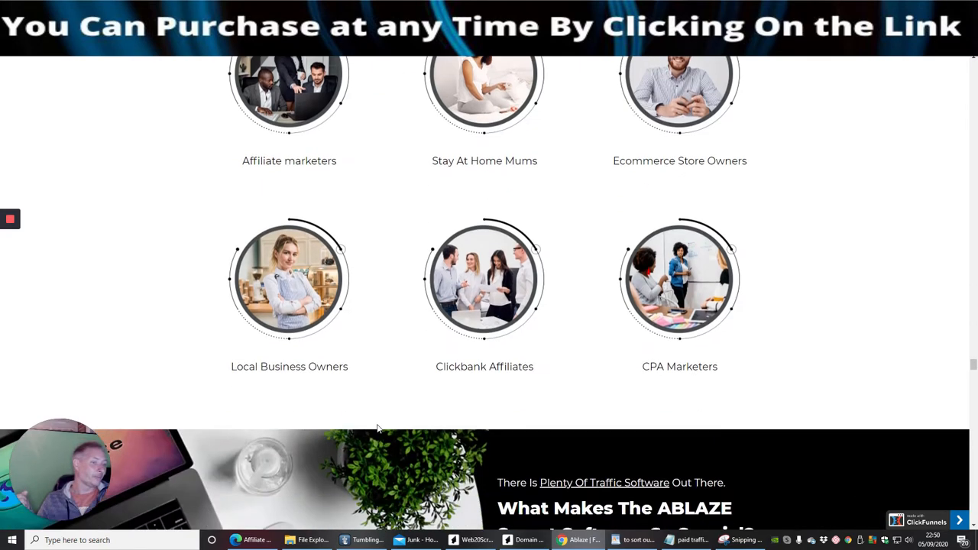
pyautogui.scroll(-3)
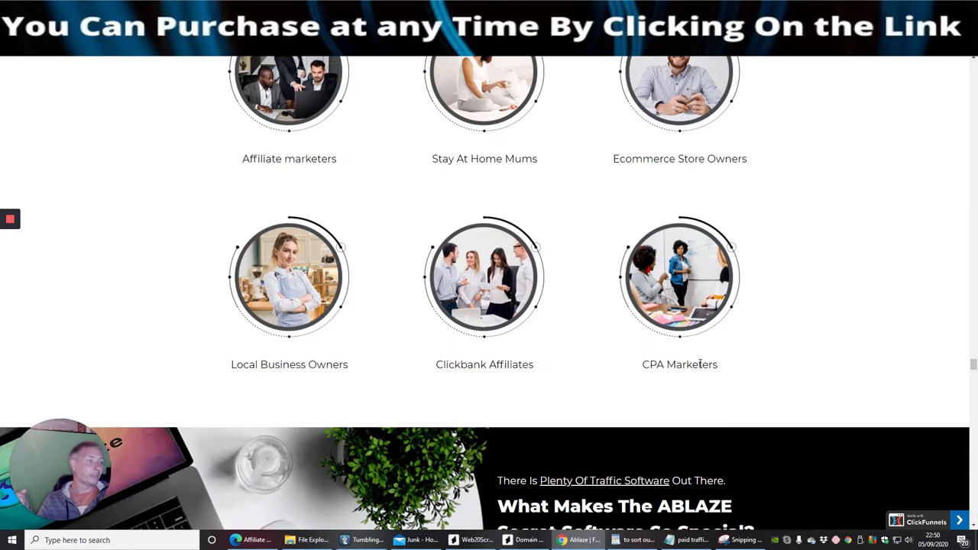
pyautogui.scroll(-3)
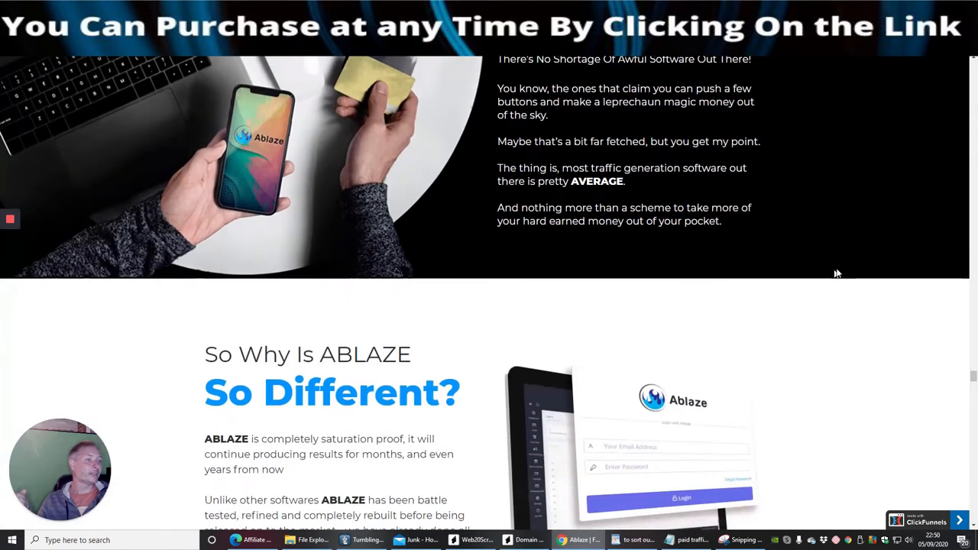
pyautogui.scroll(-3)
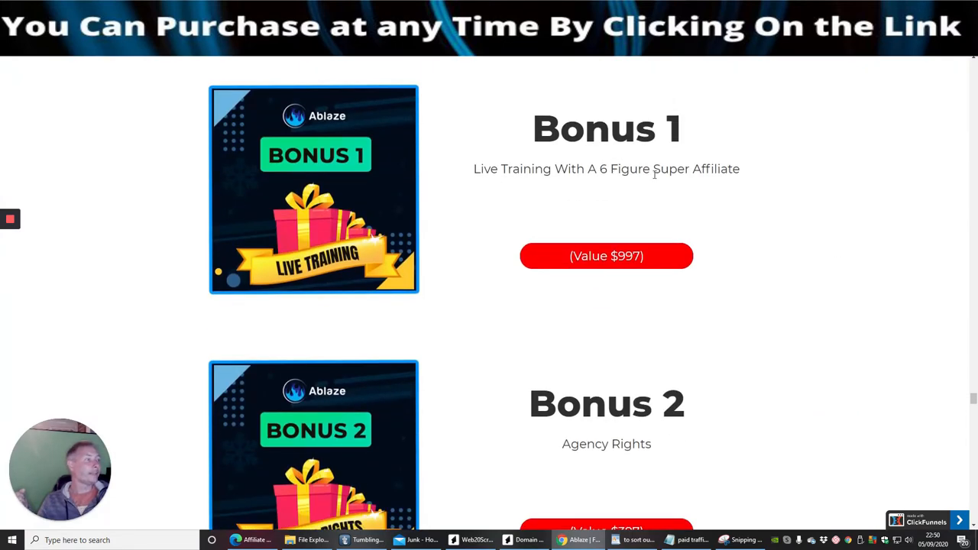
# Scroll through Bonus 3 product bundle, Bonus 4 reseller rights and Bonus 5 customer support.
pyautogui.scroll(-3)
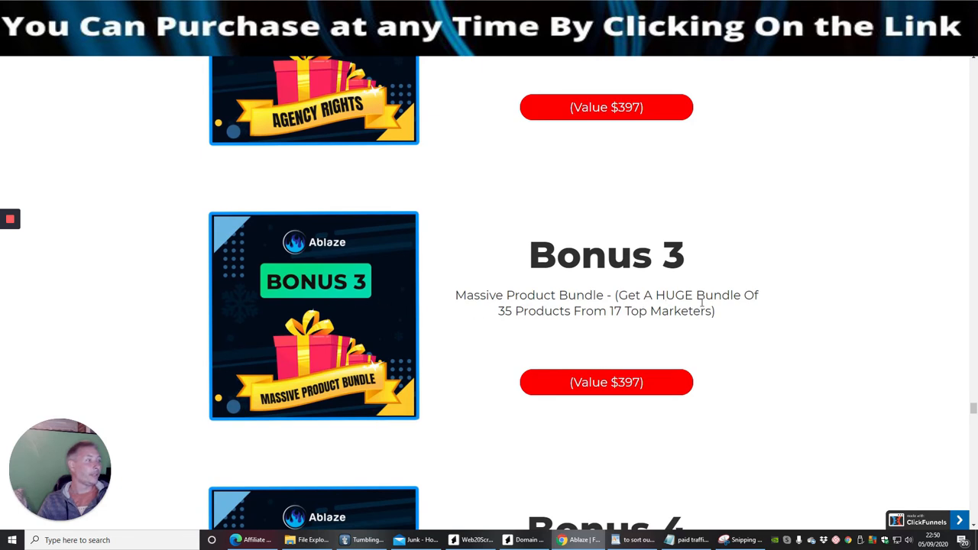
pyautogui.moveTo(779, 321)
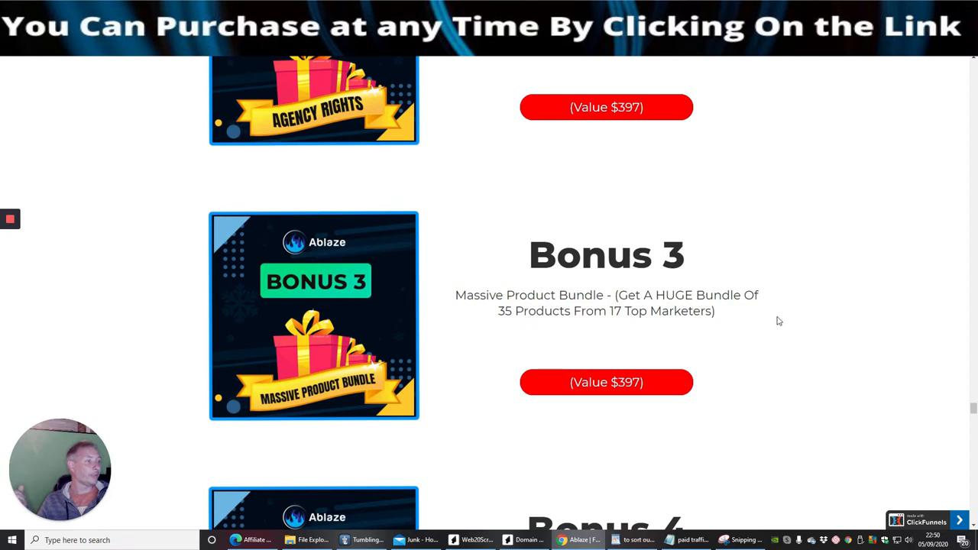
pyautogui.scroll(-3)
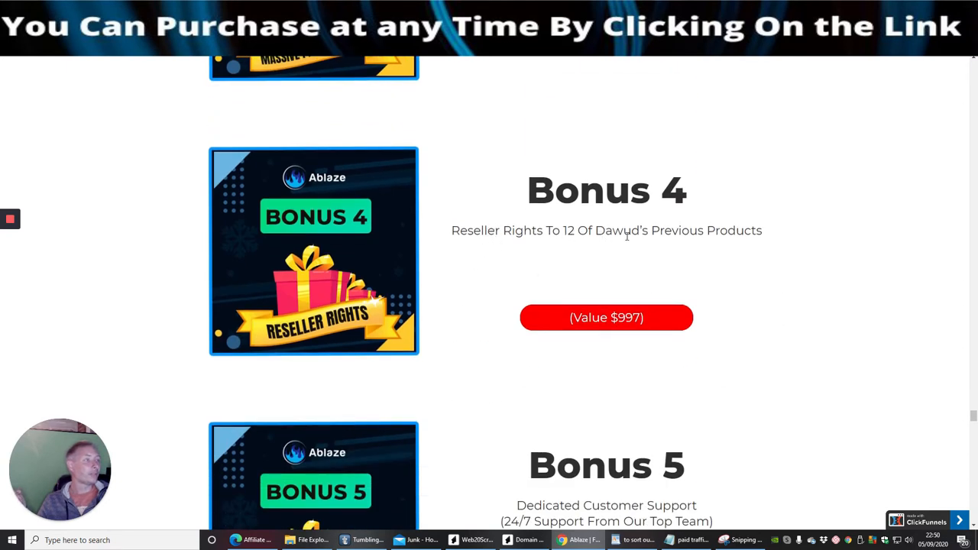
pyautogui.moveTo(780, 257)
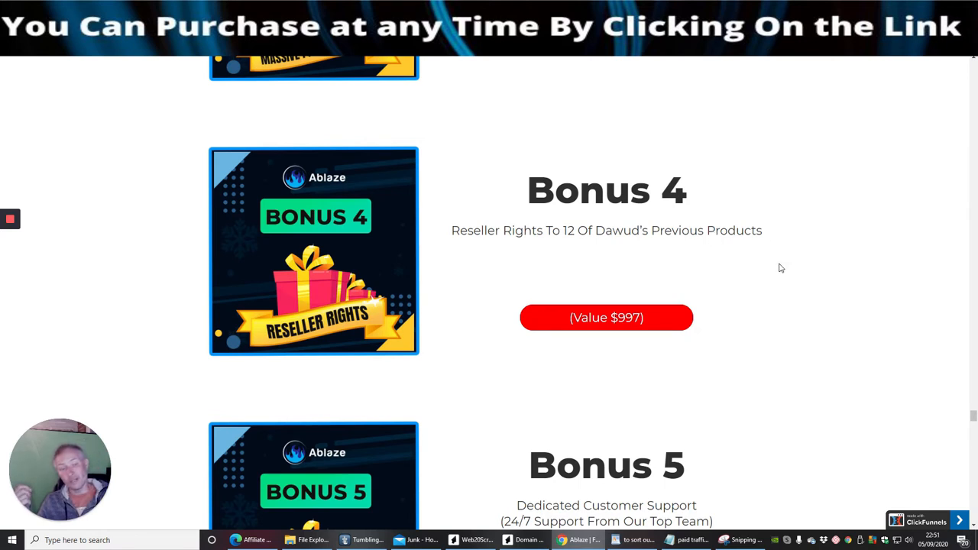
pyautogui.moveTo(781, 294)
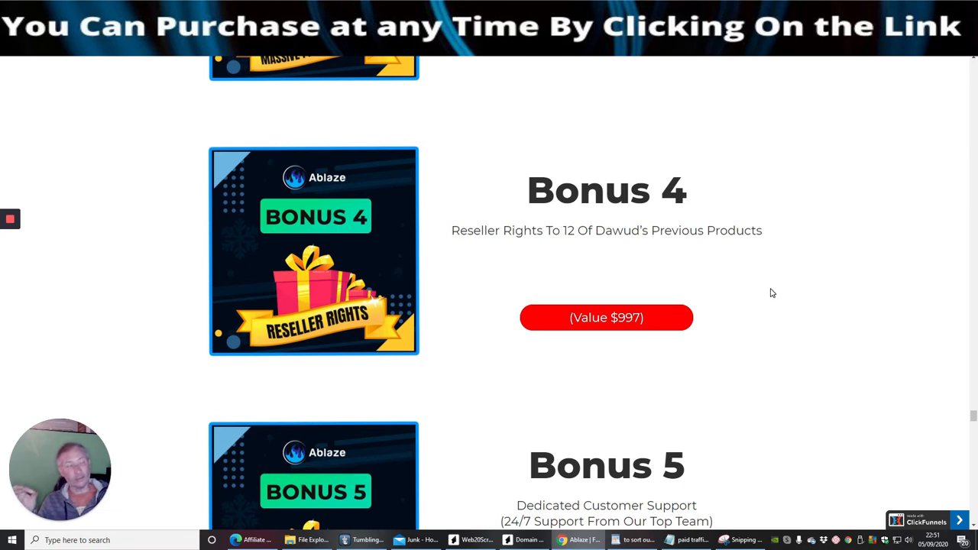
pyautogui.moveTo(776, 293)
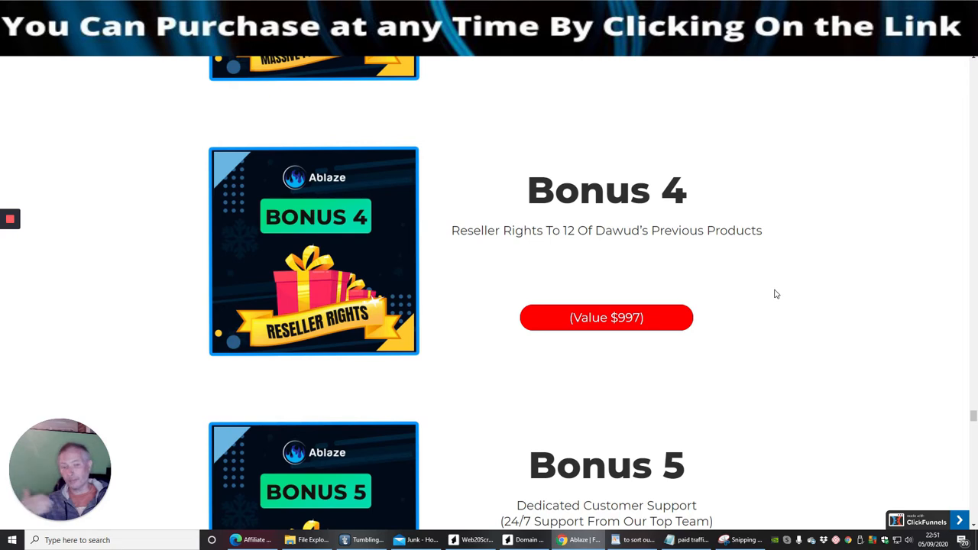
pyautogui.scroll(-3)
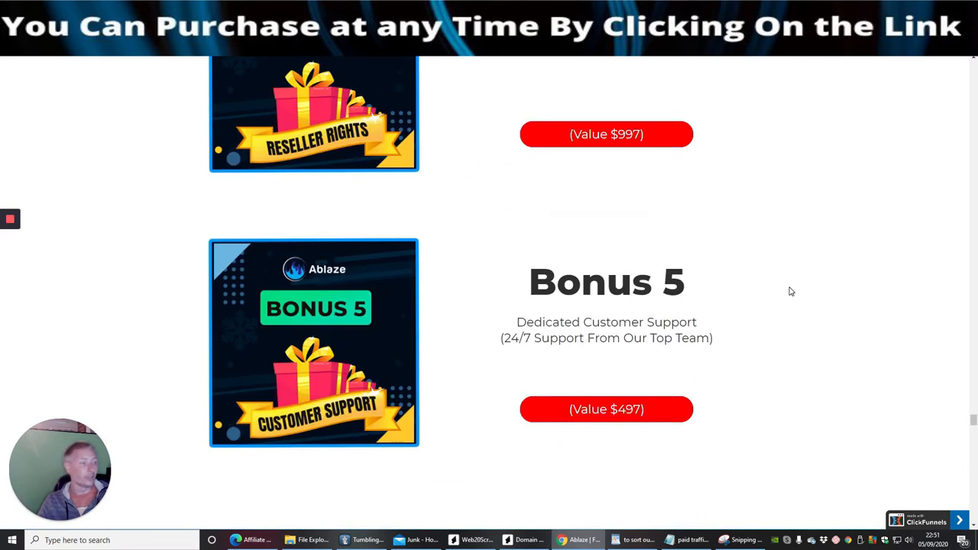
pyautogui.scroll(-3)
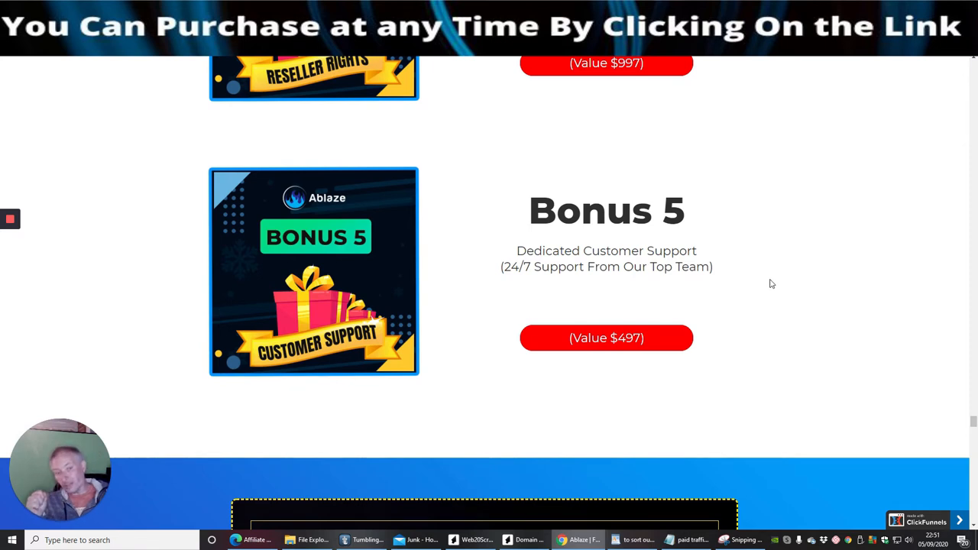
pyautogui.moveTo(566, 229)
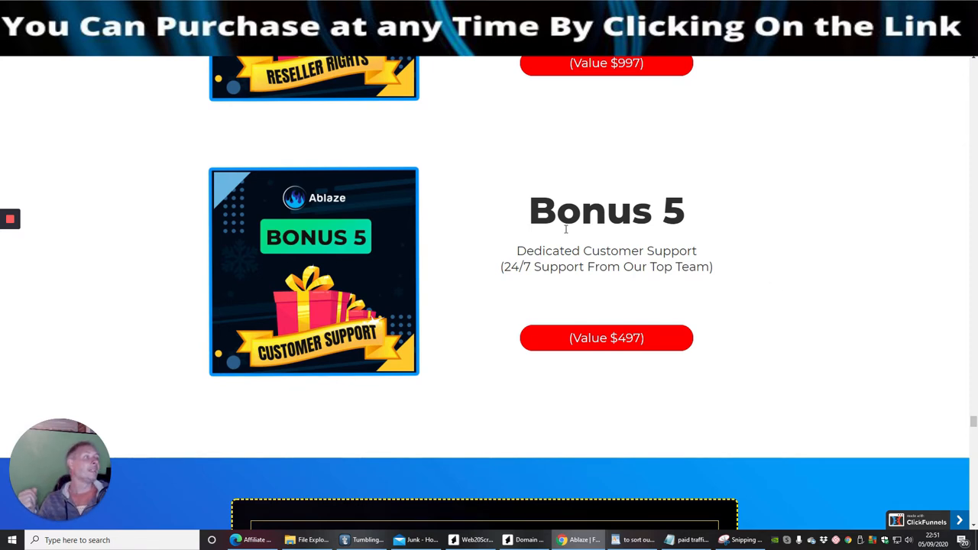
pyautogui.moveTo(506, 282)
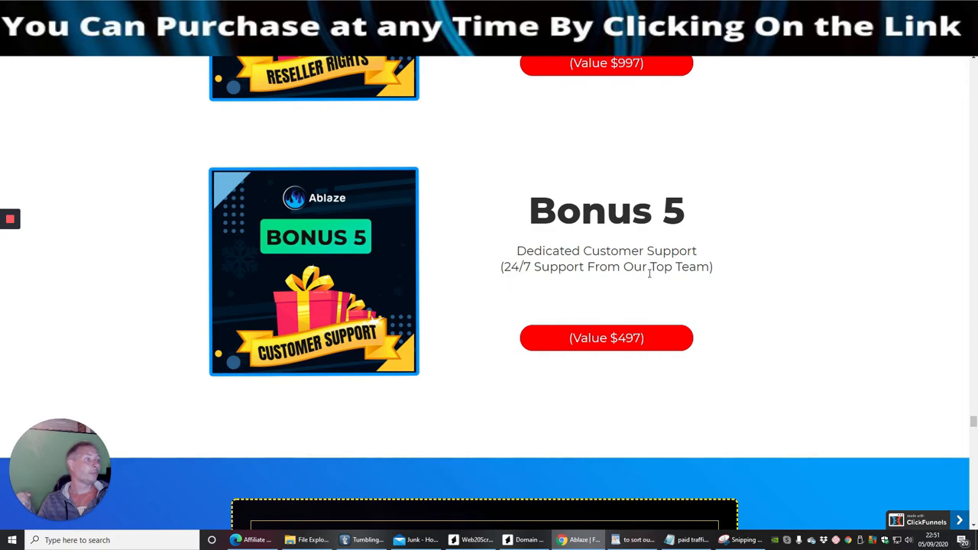
# Scroll past the 30-day guarantee and 'Why You MUST Act Now' toward the $4591 Quick Recap.
pyautogui.scroll(-3)
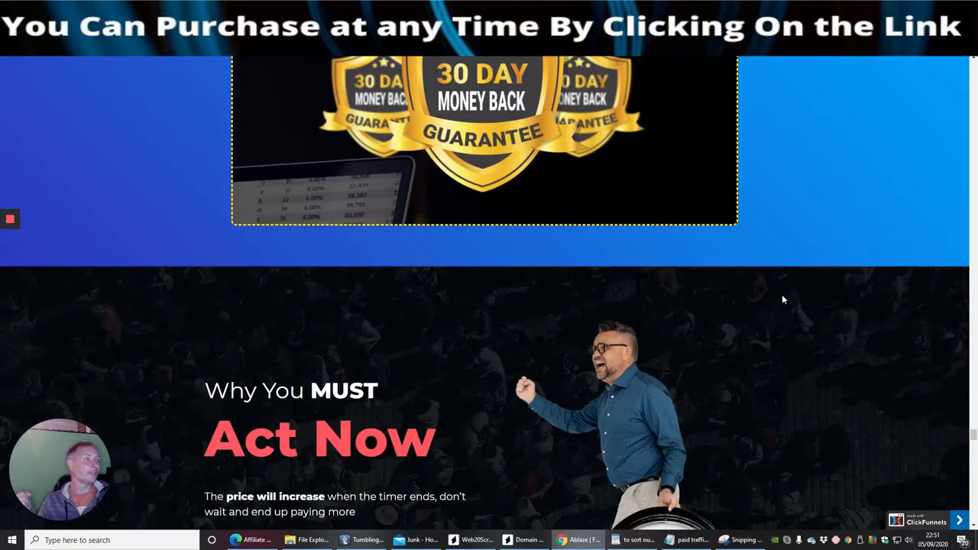
pyautogui.scroll(-3)
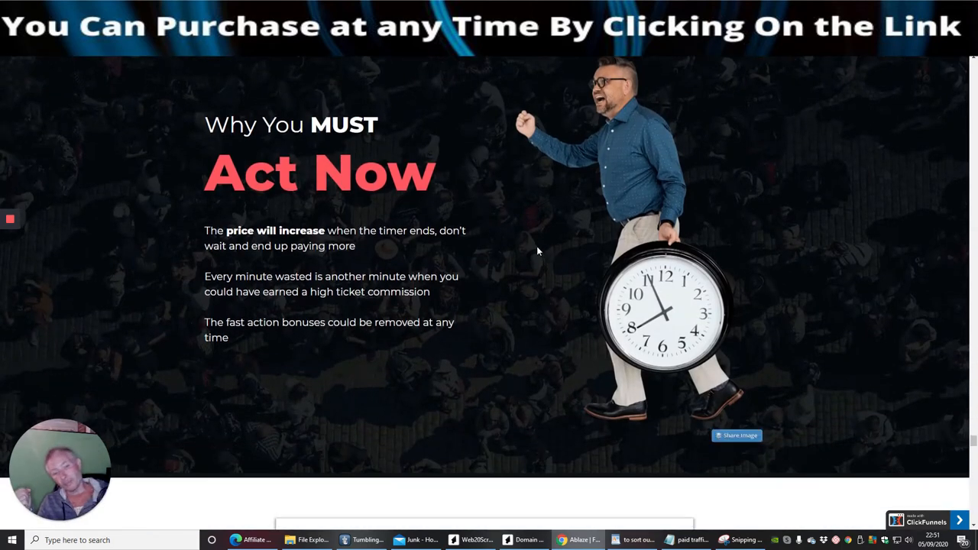
pyautogui.moveTo(530, 223)
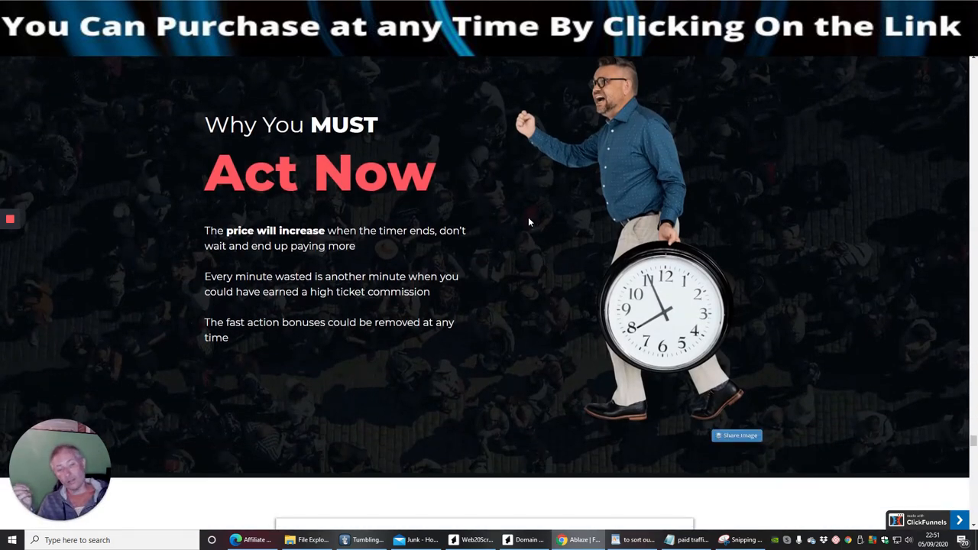
pyautogui.moveTo(525, 238)
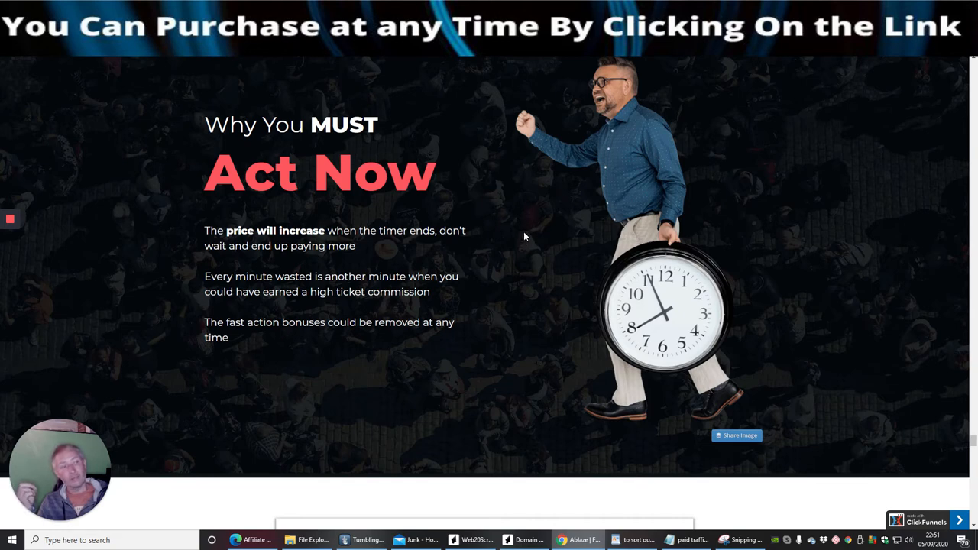
pyautogui.moveTo(516, 314)
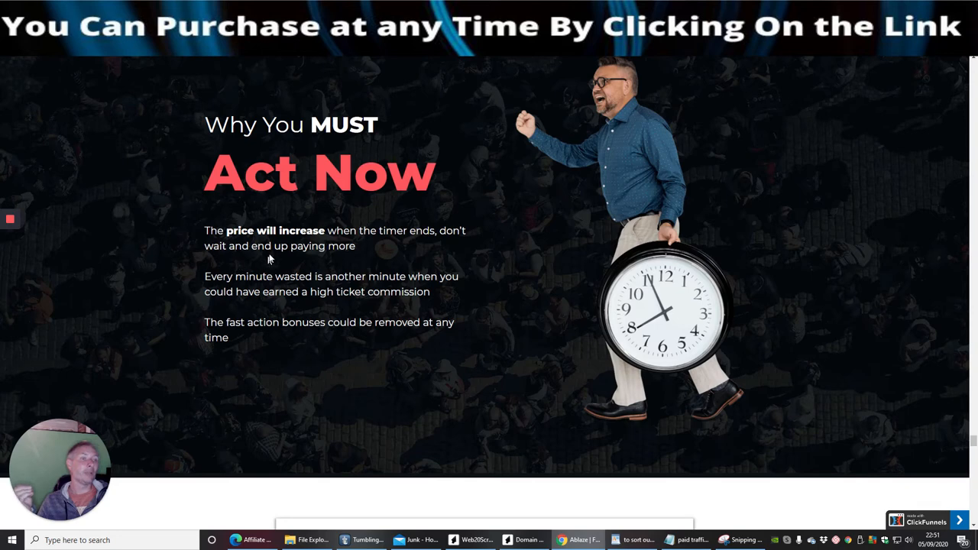
pyautogui.moveTo(787, 271)
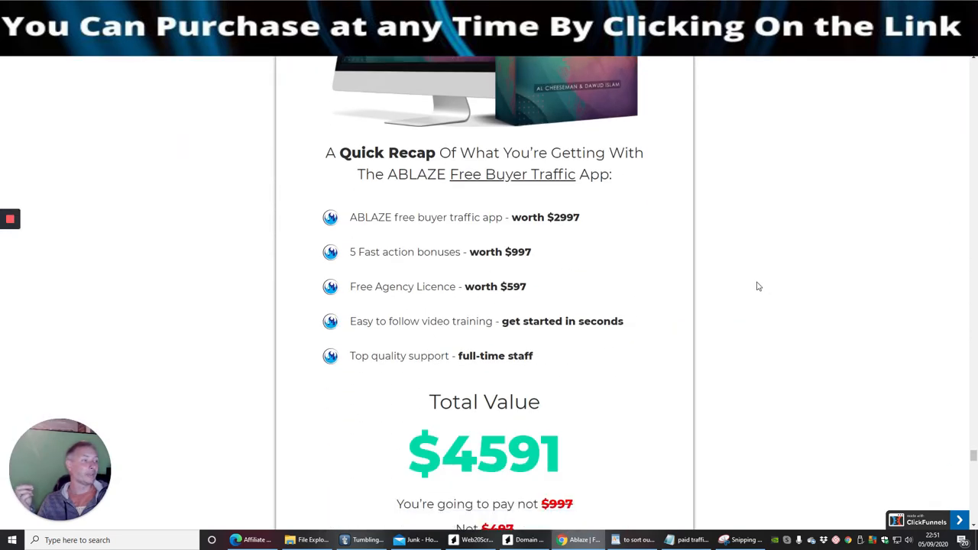
# Scroll past Two Choices and It's ACTION Time to the Early Bird List countdown and team section.
pyautogui.scroll(3)
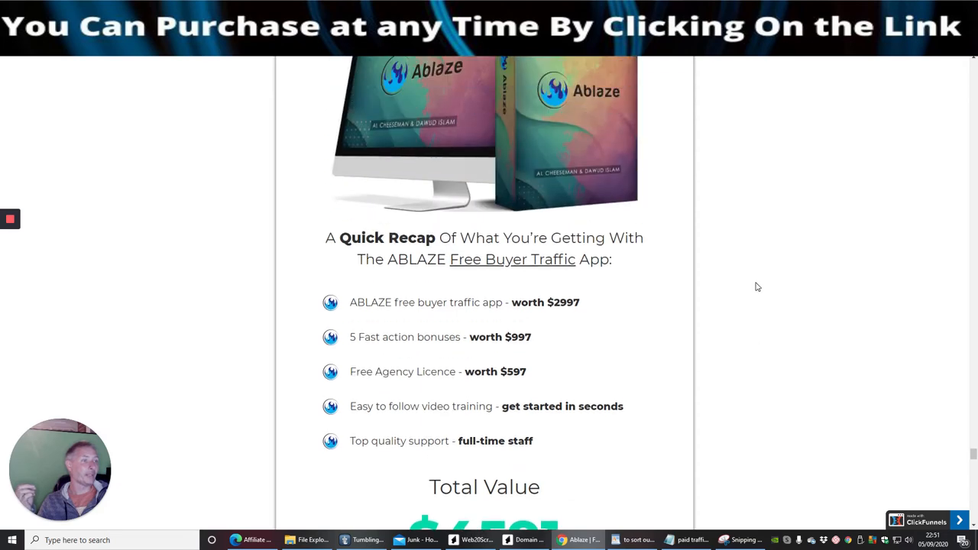
pyautogui.moveTo(567, 283)
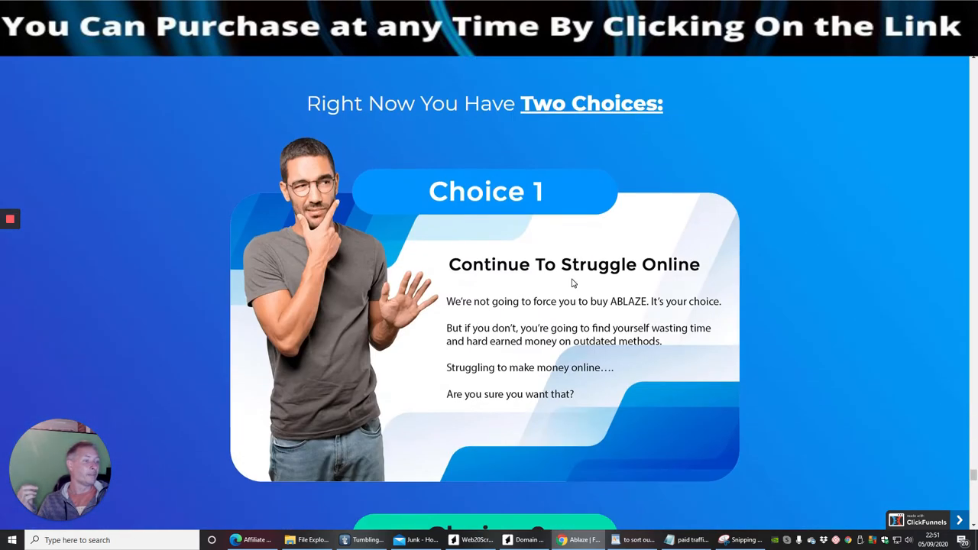
pyautogui.scroll(-3)
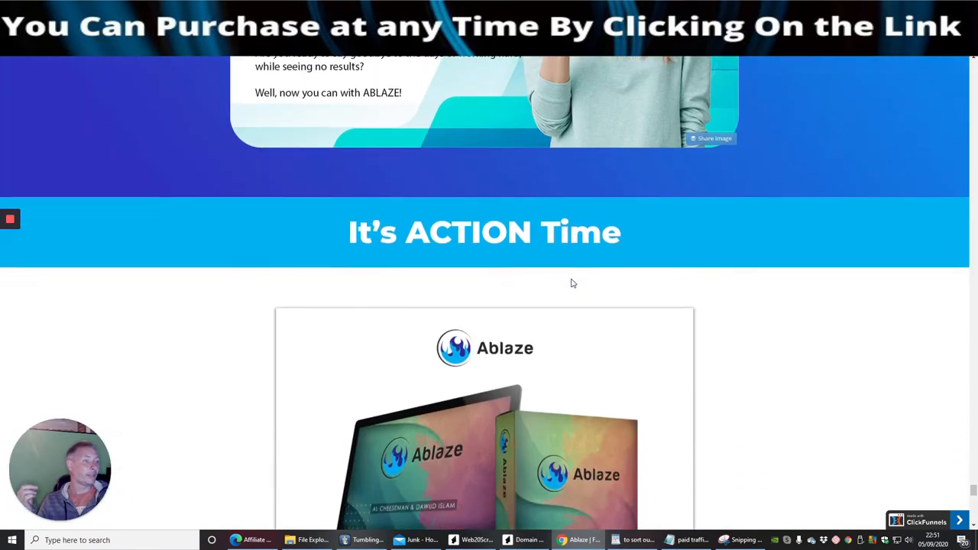
pyautogui.scroll(-3)
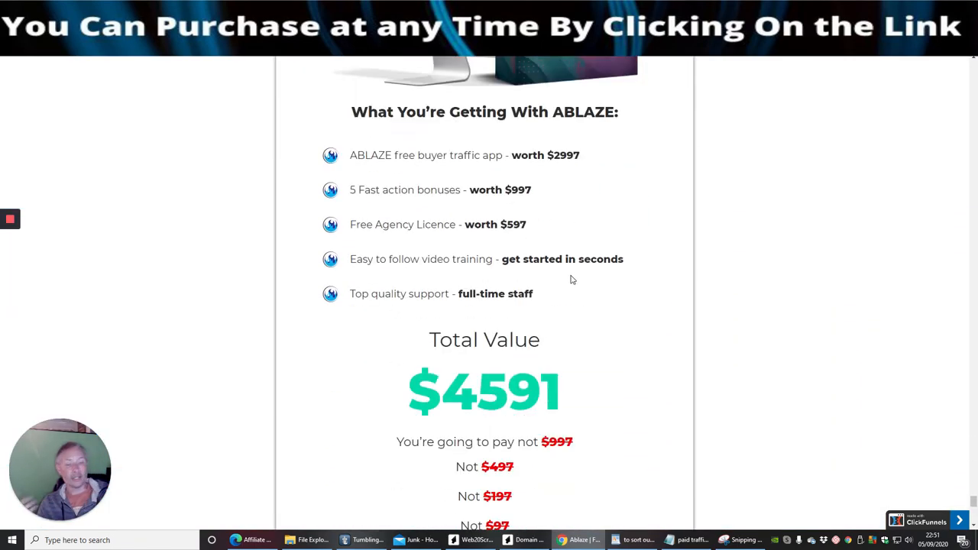
pyautogui.scroll(-3)
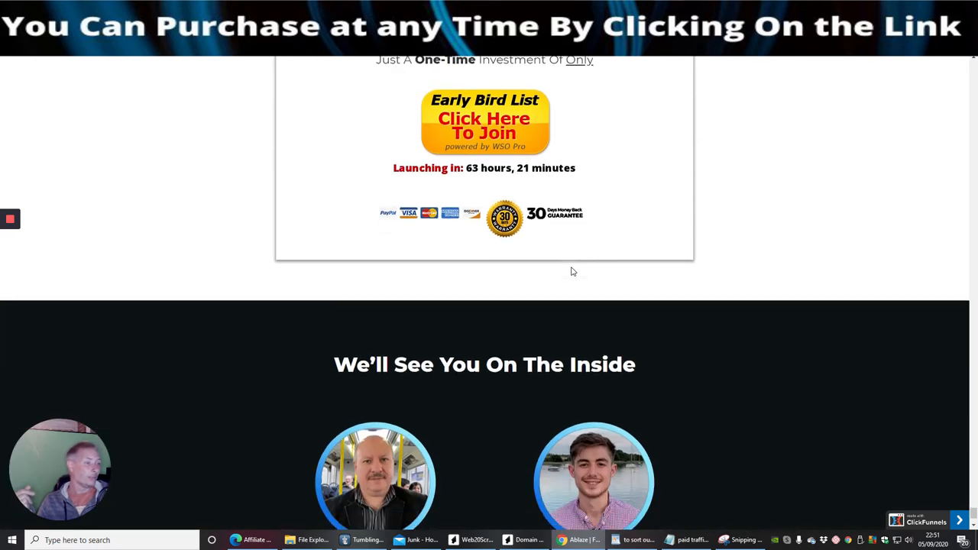
pyautogui.scroll(-3)
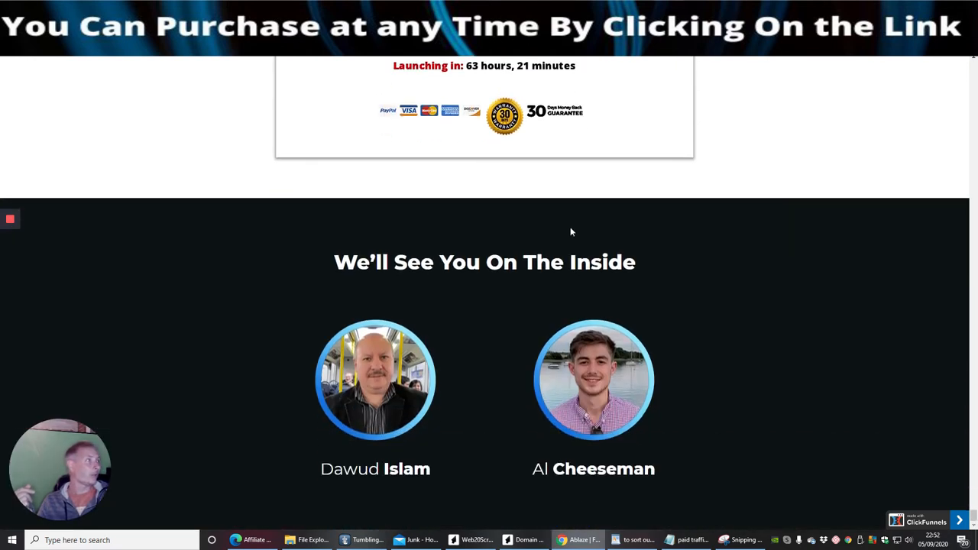
pyautogui.moveTo(428, 491)
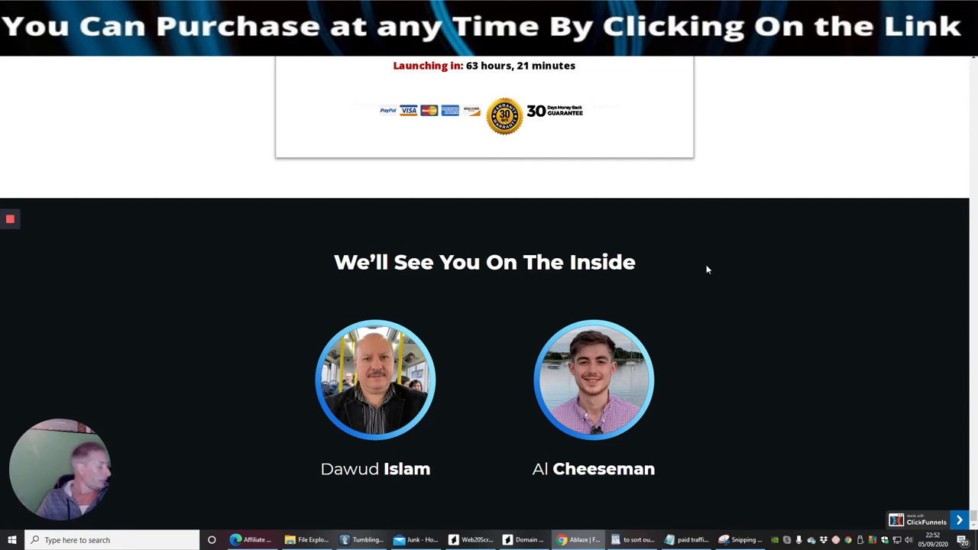
pyautogui.moveTo(681, 321)
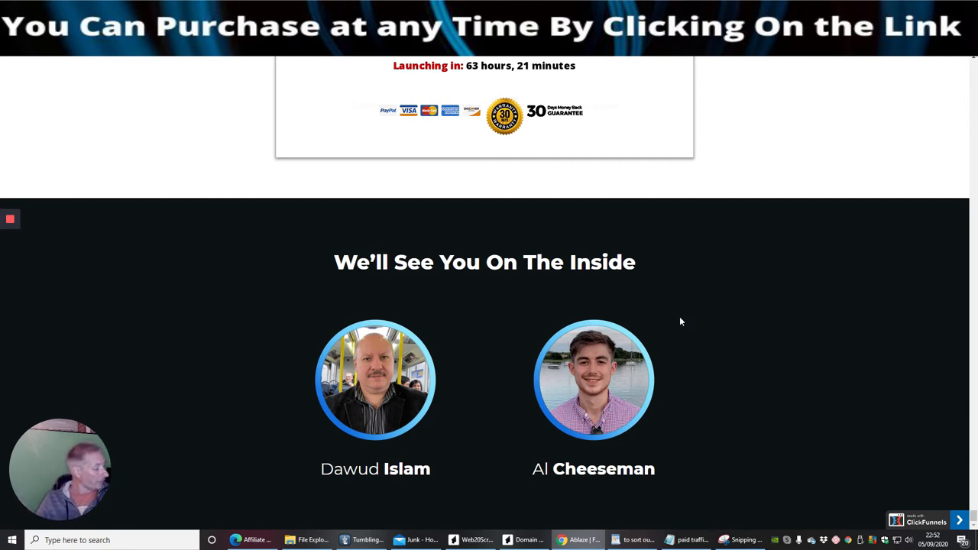
pyautogui.moveTo(680, 415)
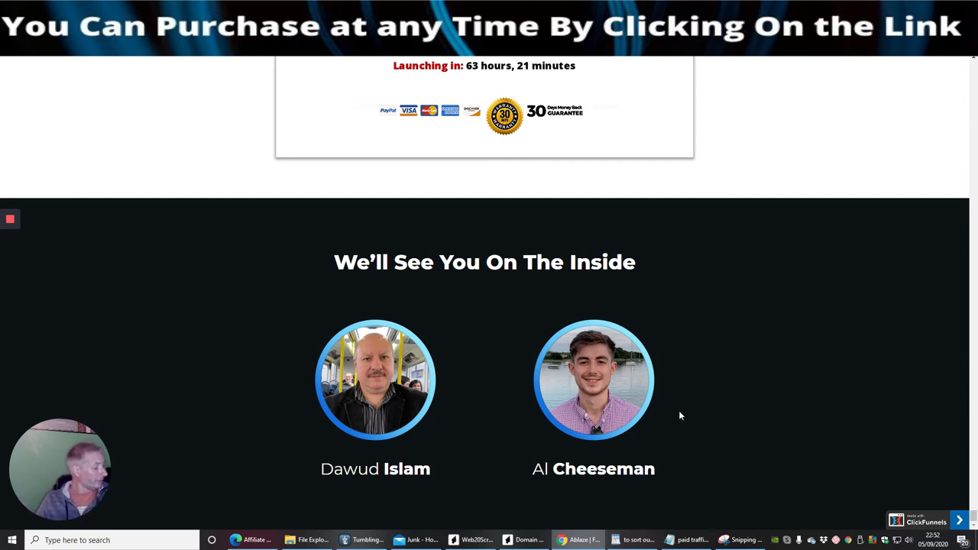
pyautogui.moveTo(721, 321)
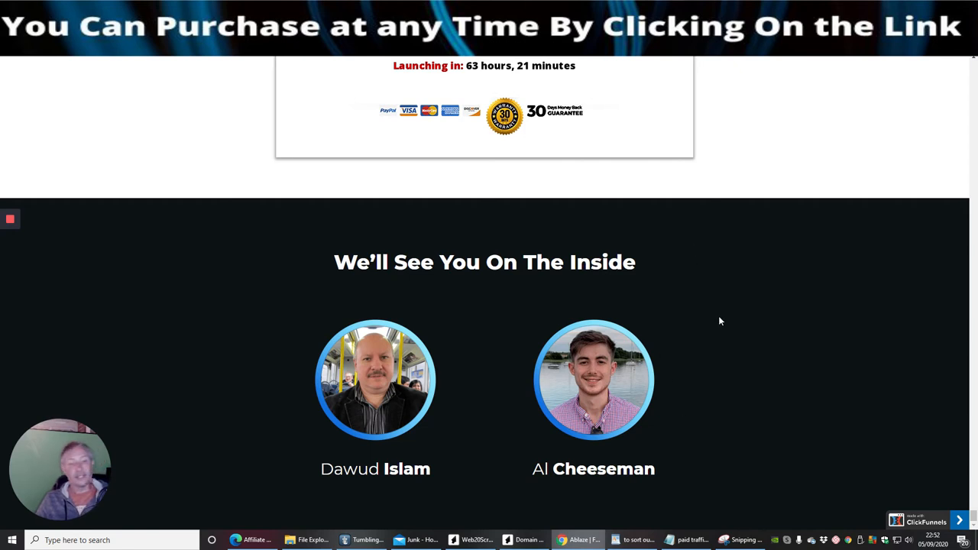
pyautogui.moveTo(721, 304)
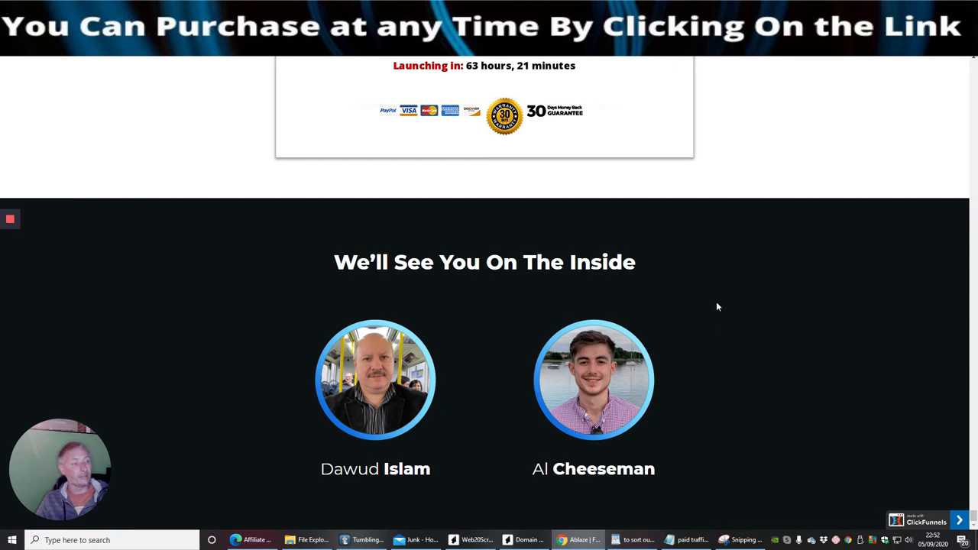
pyautogui.moveTo(717, 365)
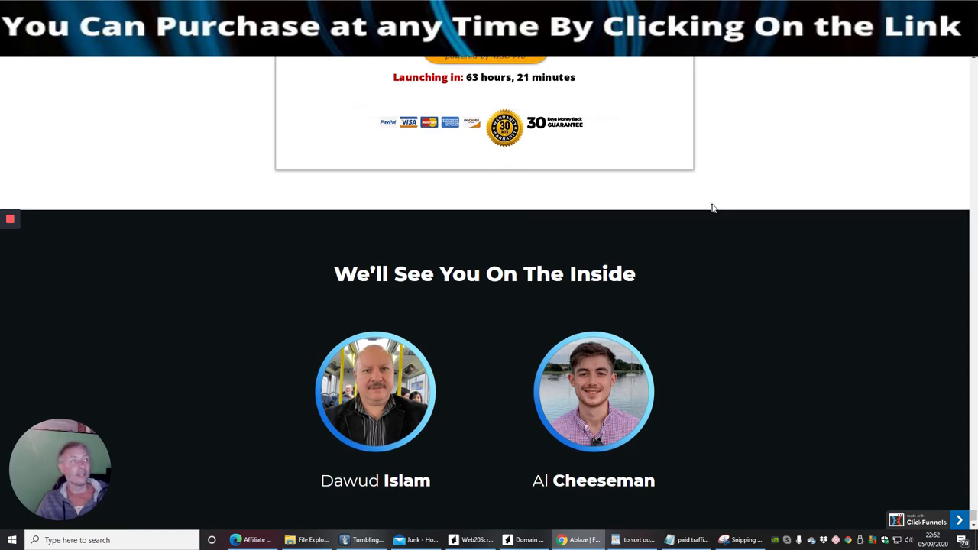
# Scroll past the bonuses, audience and steps sections to the 'In Under 60 Seconds' hero headline.
pyautogui.scroll(3)
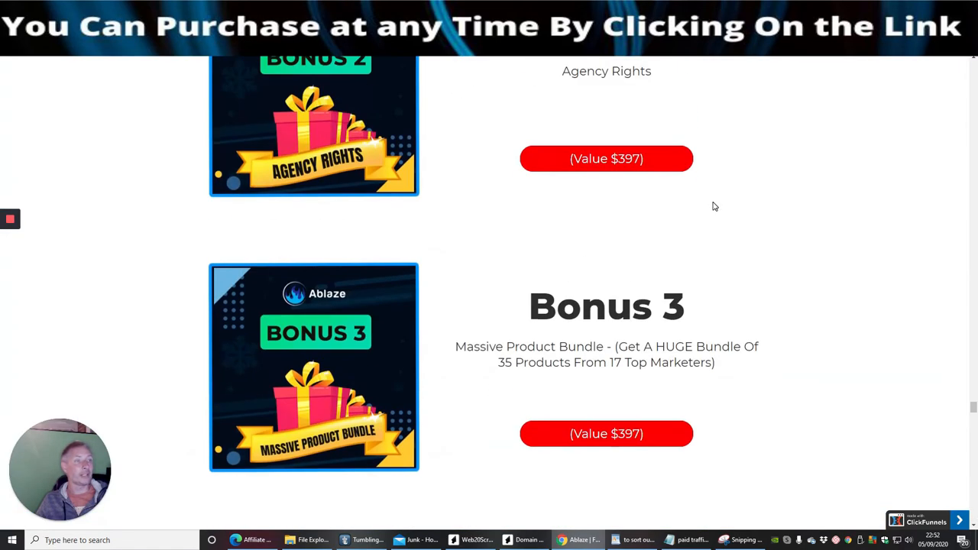
pyautogui.scroll(-3)
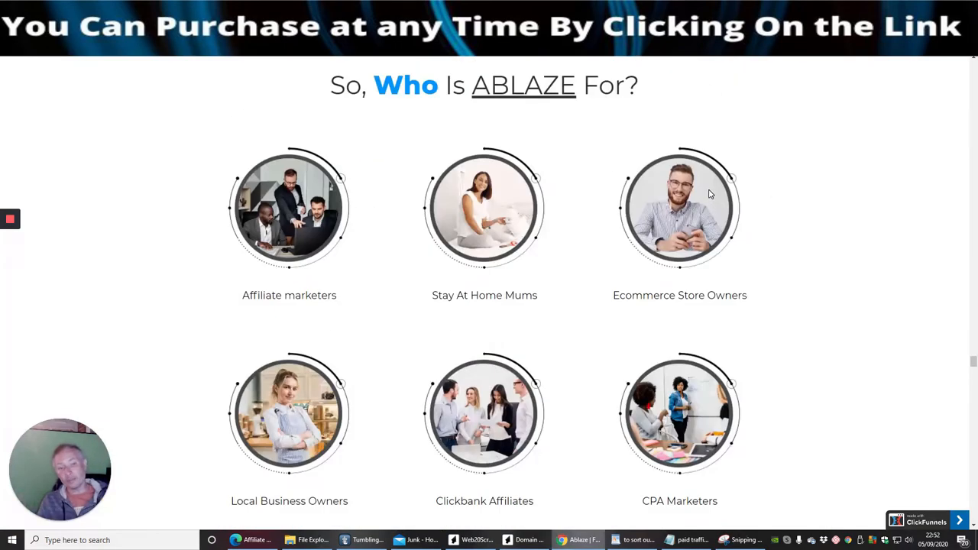
pyautogui.moveTo(714, 189)
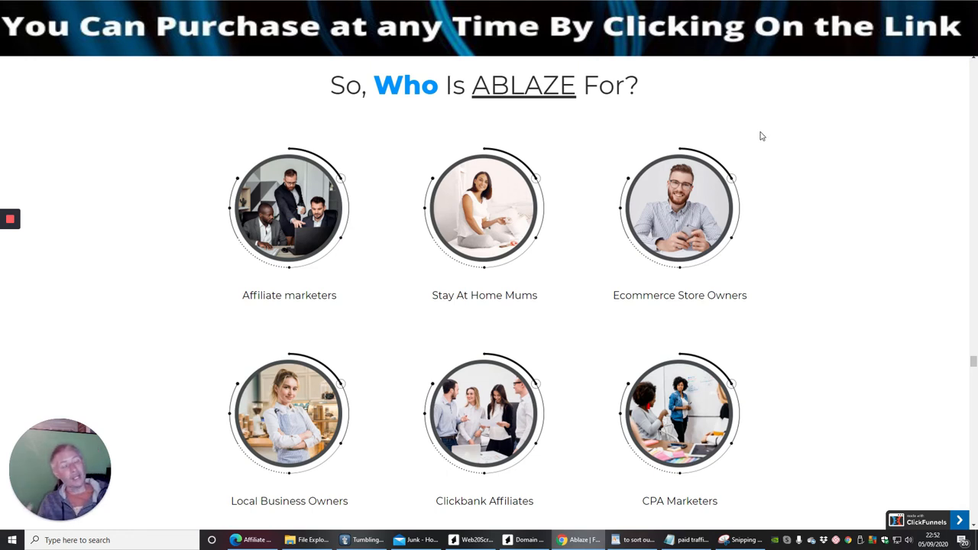
pyautogui.scroll(-3)
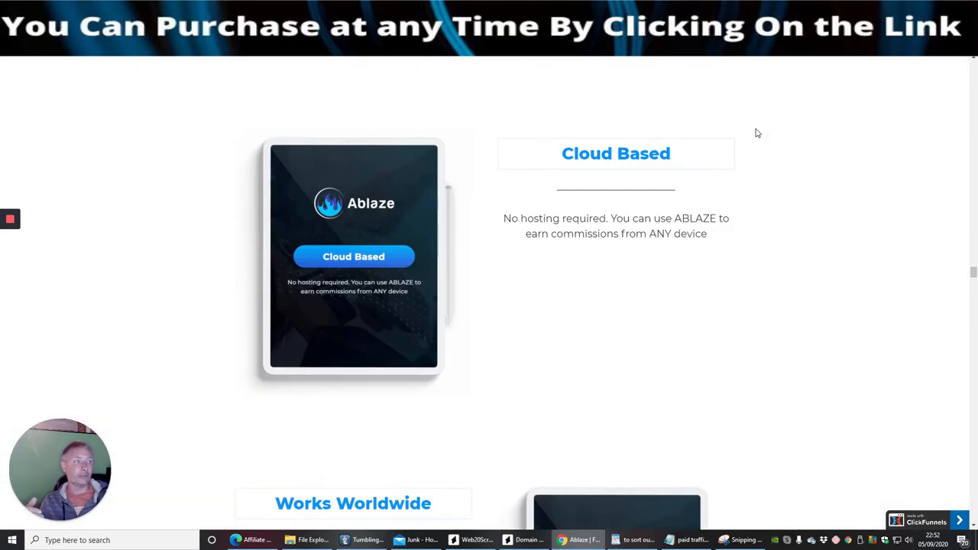
pyautogui.scroll(-3)
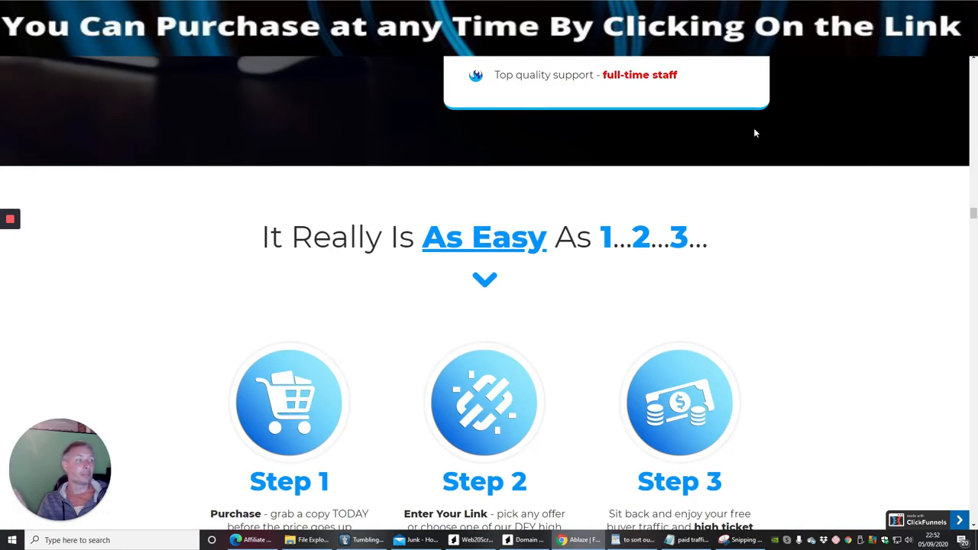
pyautogui.moveTo(823, 243)
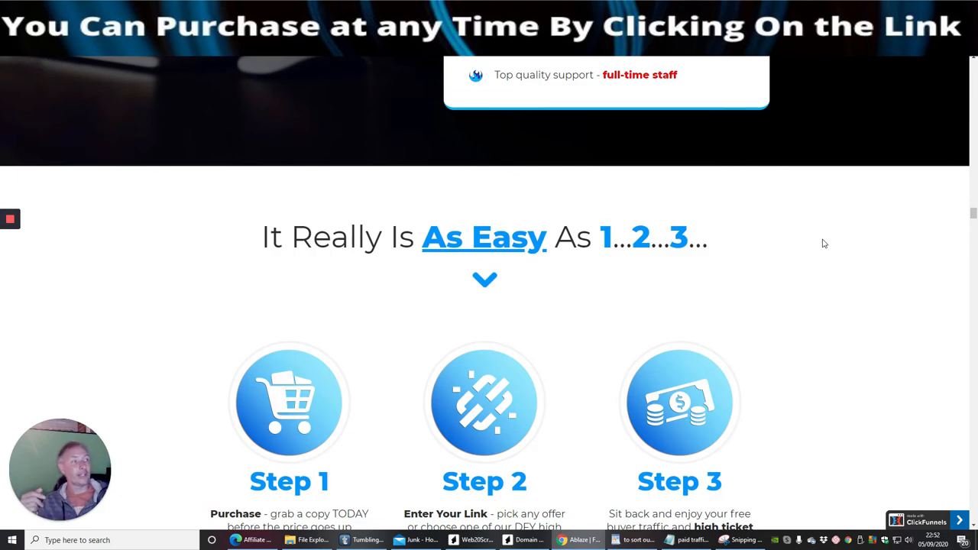
pyautogui.scroll(-3)
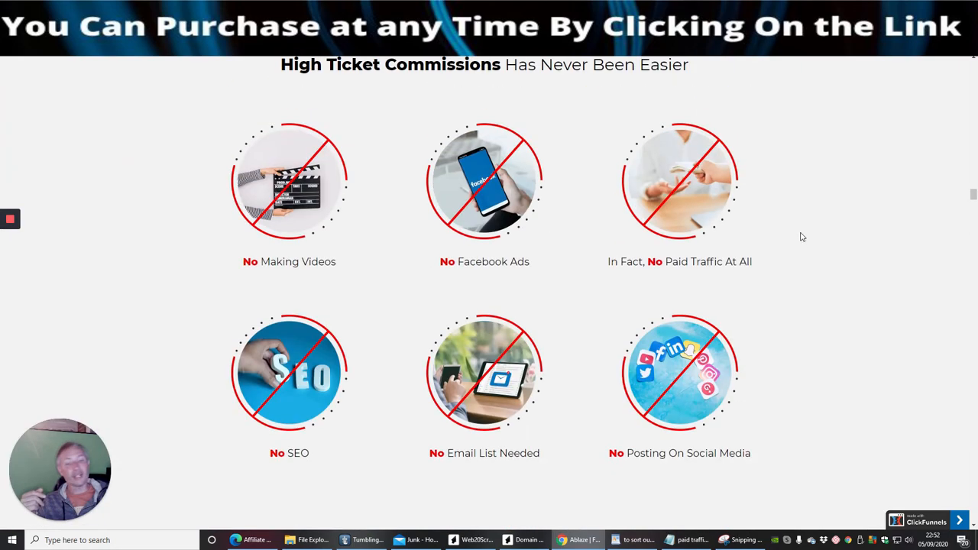
pyautogui.scroll(-3)
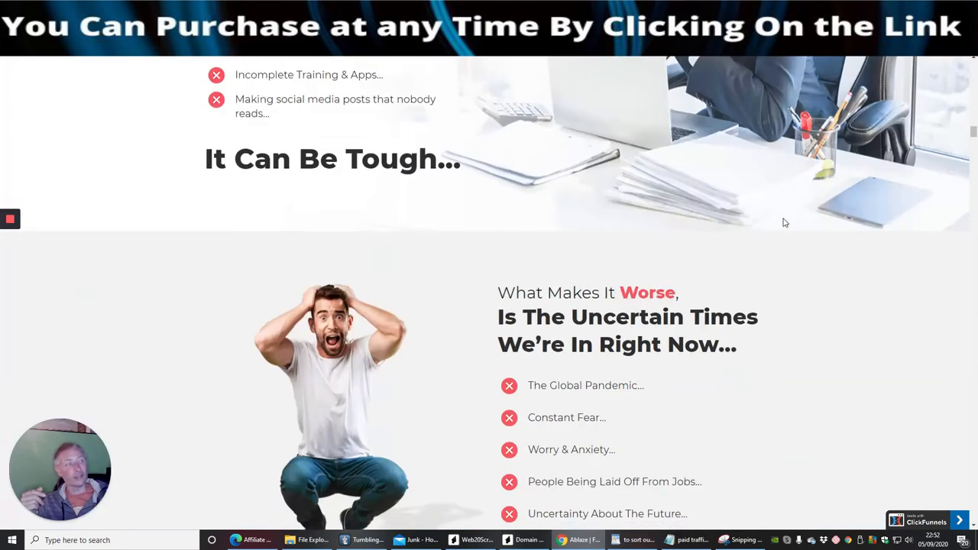
pyautogui.scroll(-3)
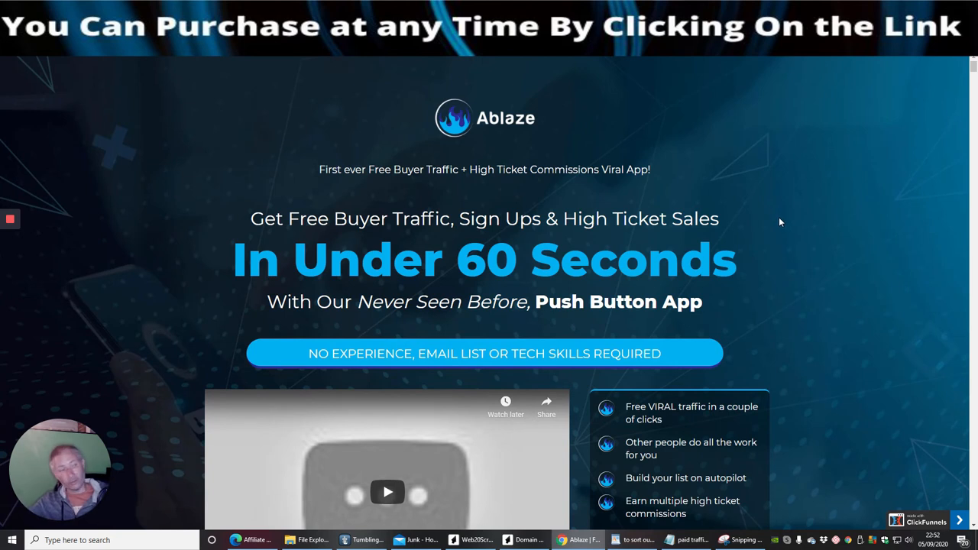
pyautogui.moveTo(822, 251)
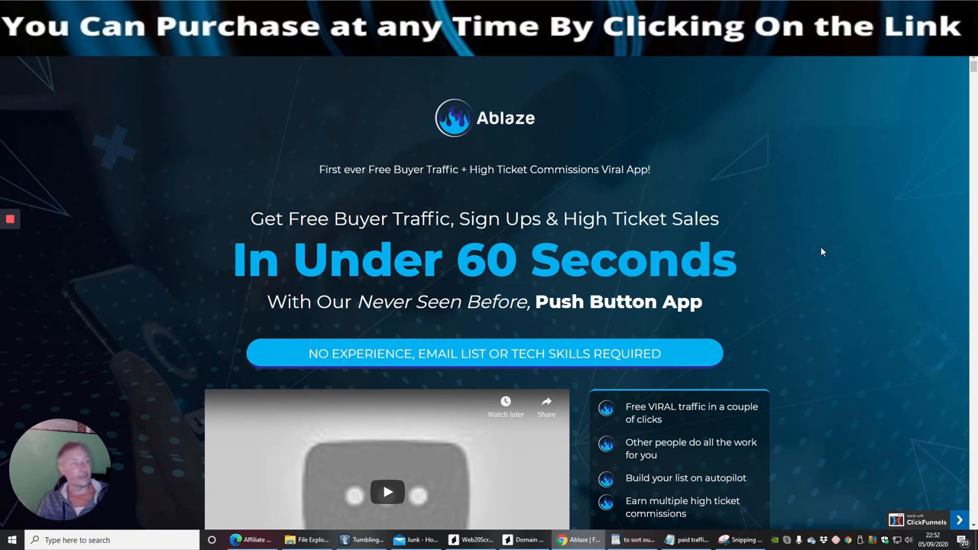
pyautogui.moveTo(754, 218)
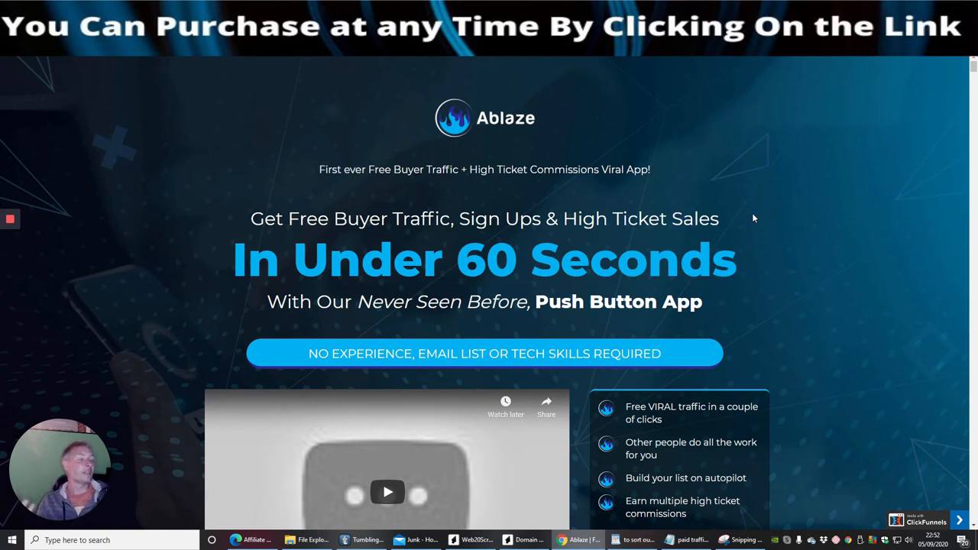
pyautogui.scroll(-3)
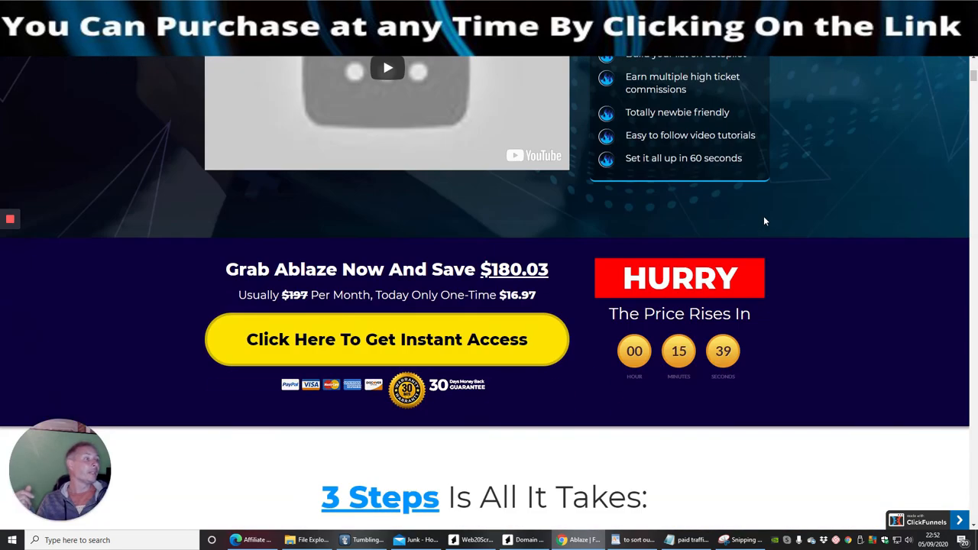
pyautogui.scroll(3)
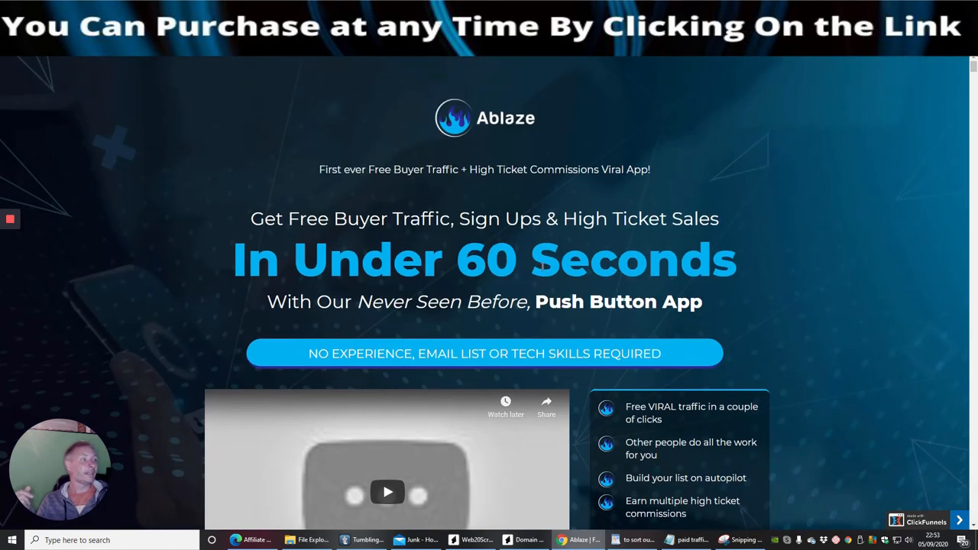
pyautogui.moveTo(462, 297)
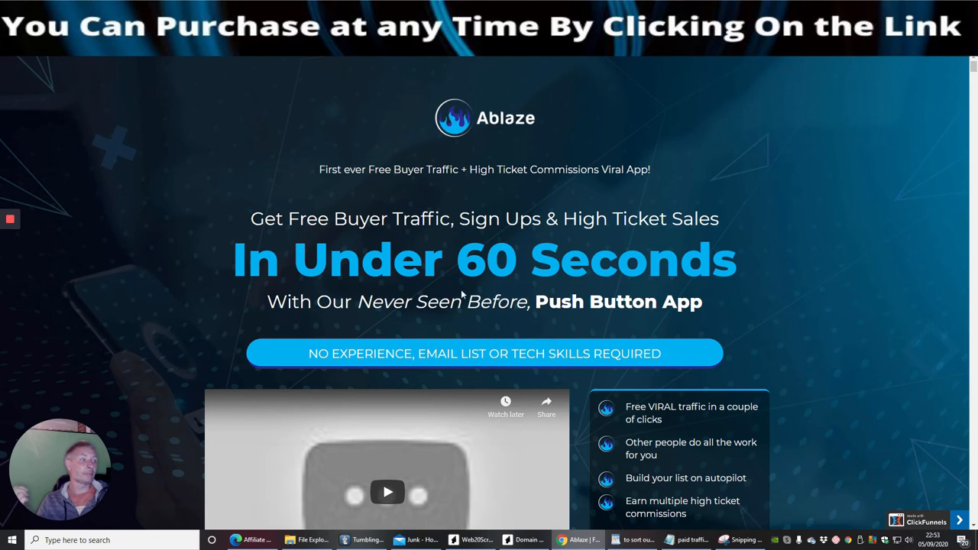
pyautogui.moveTo(579, 301)
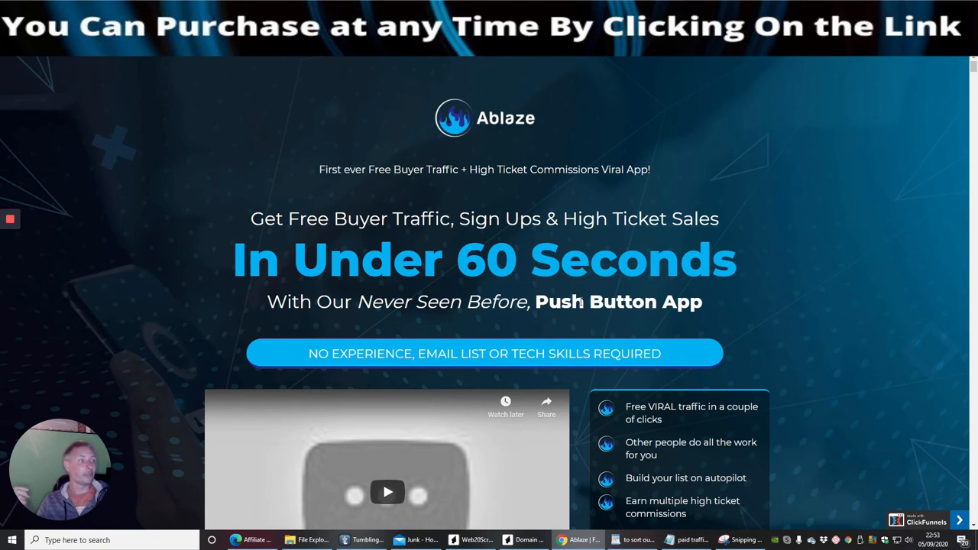
pyautogui.moveTo(694, 333)
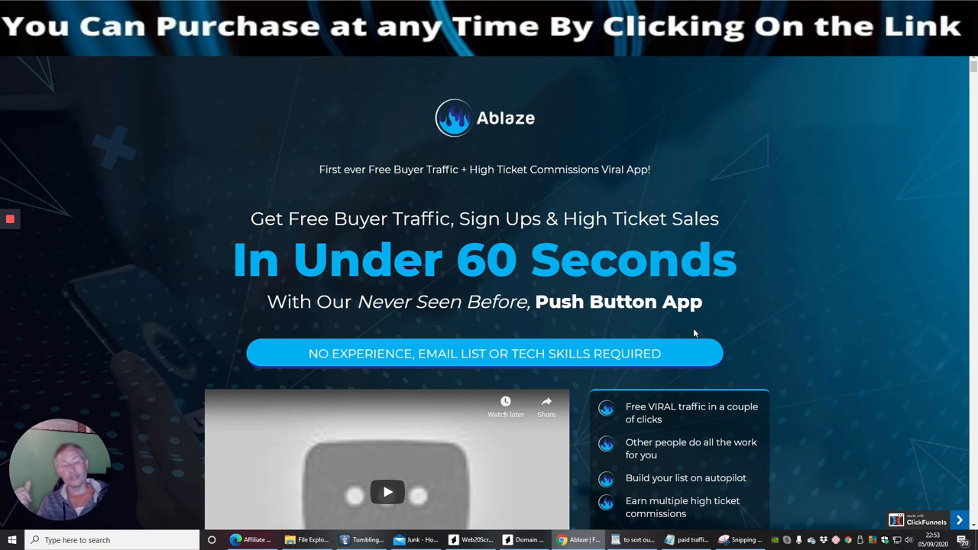
pyautogui.moveTo(777, 271)
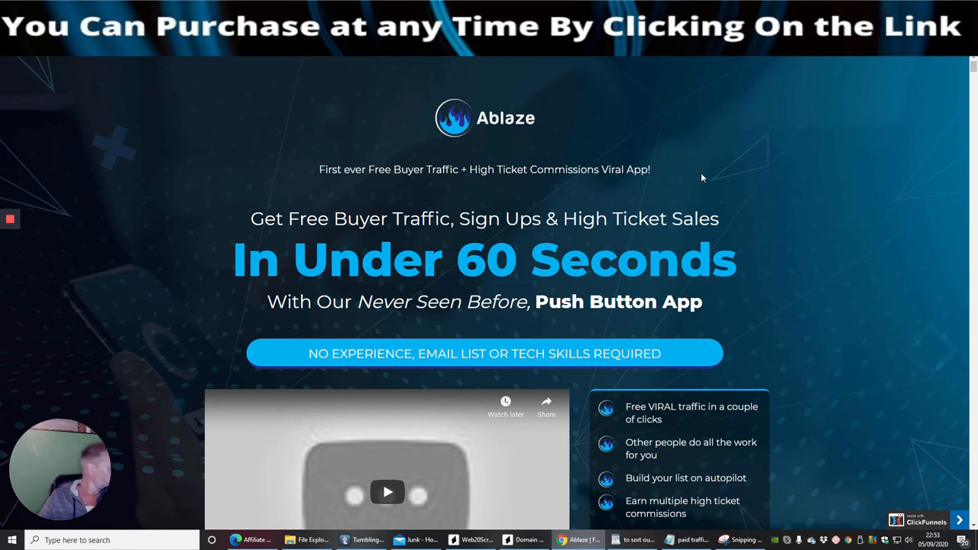
pyautogui.moveTo(699, 213)
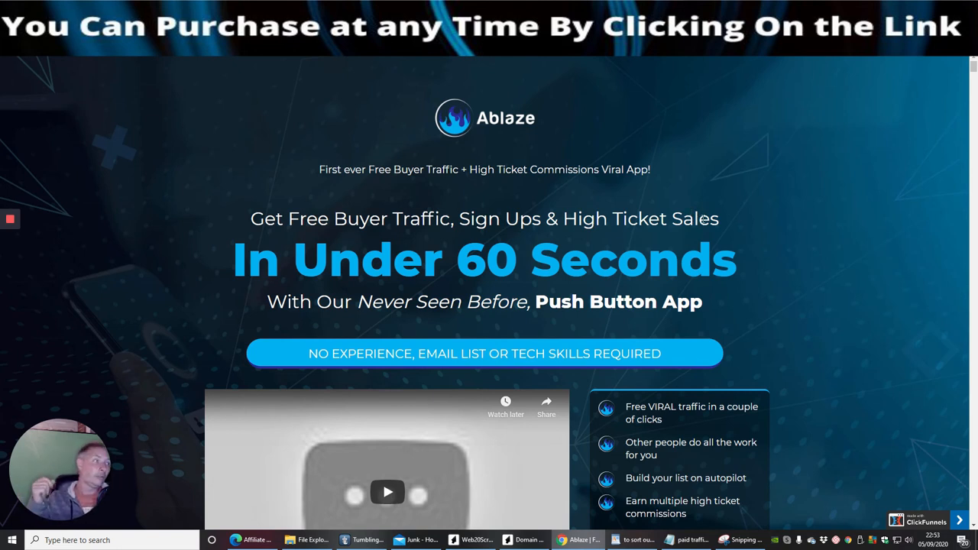
pyautogui.moveTo(725, 216)
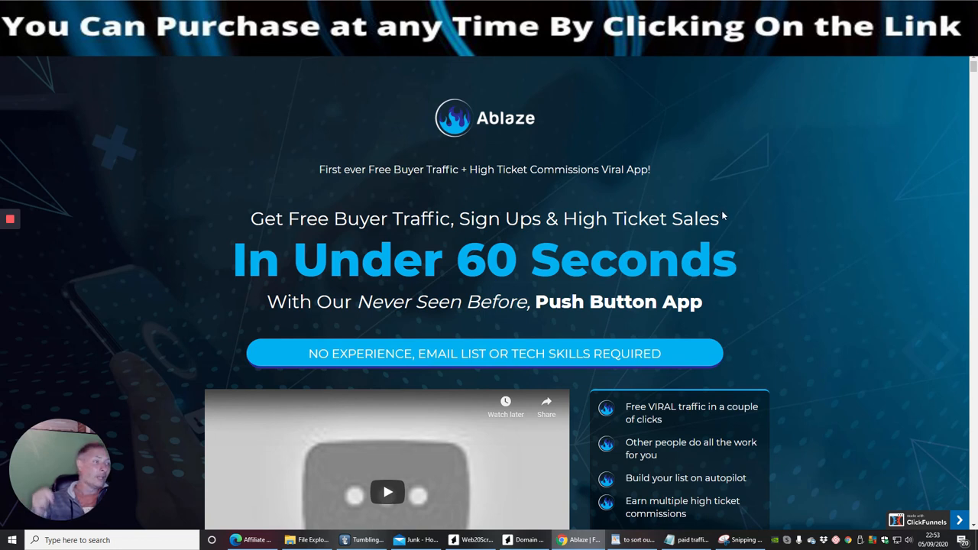
pyautogui.moveTo(756, 197)
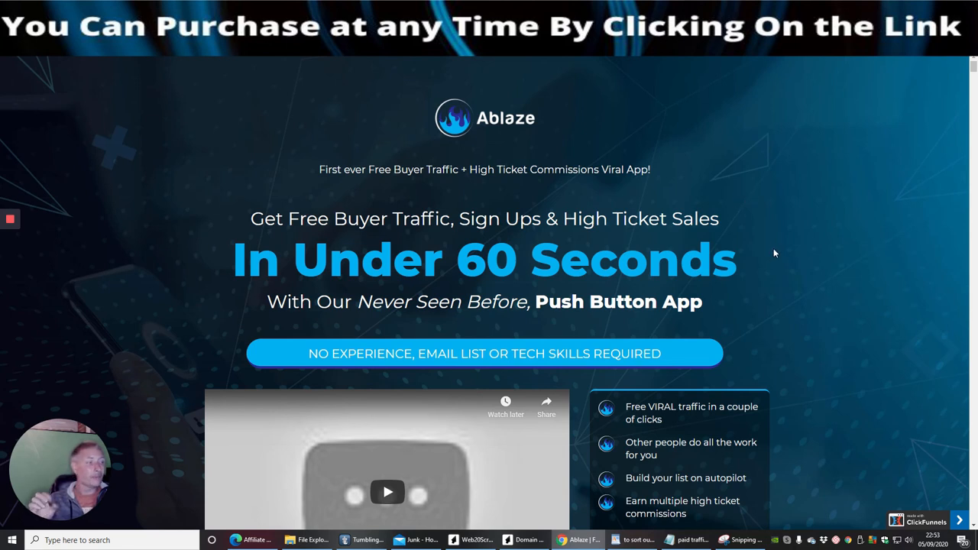
pyautogui.moveTo(769, 254)
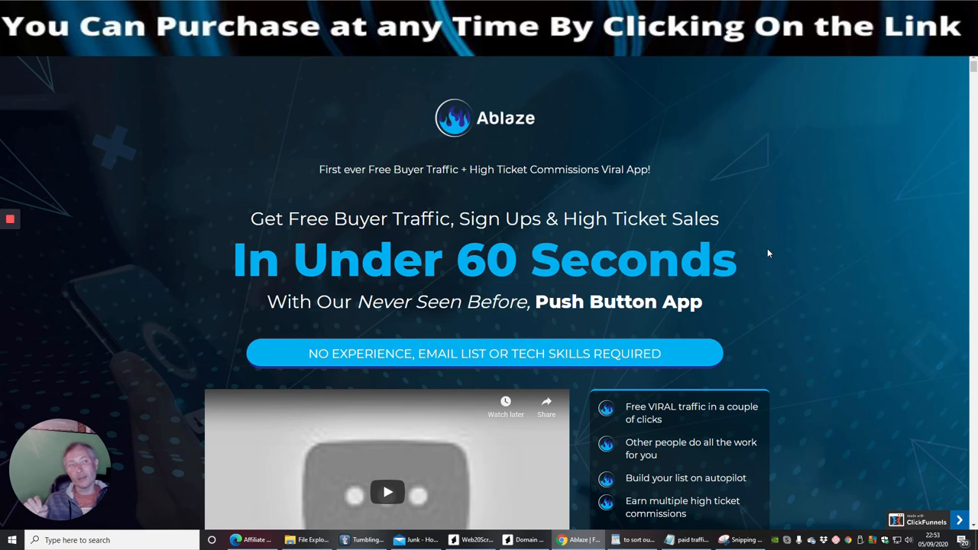
pyautogui.moveTo(679, 478)
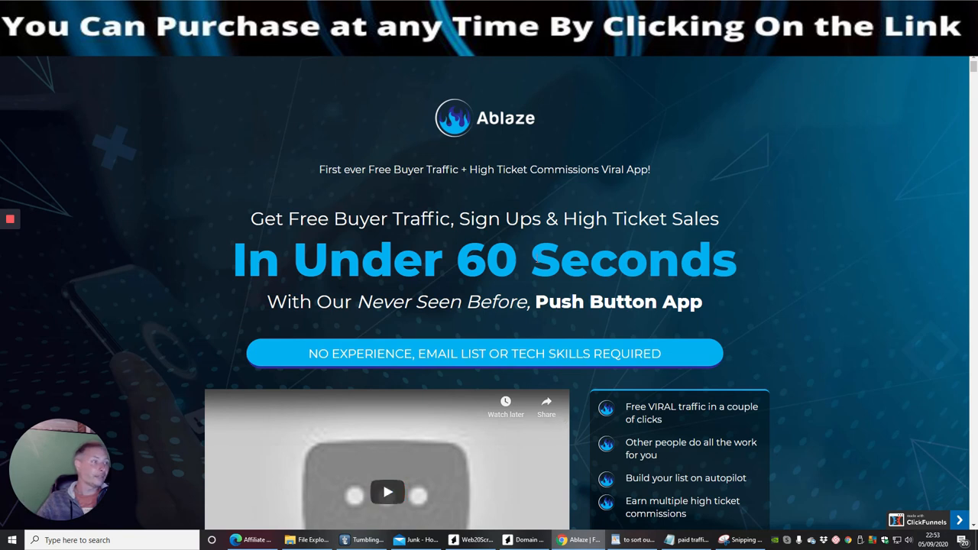
pyautogui.moveTo(246, 141)
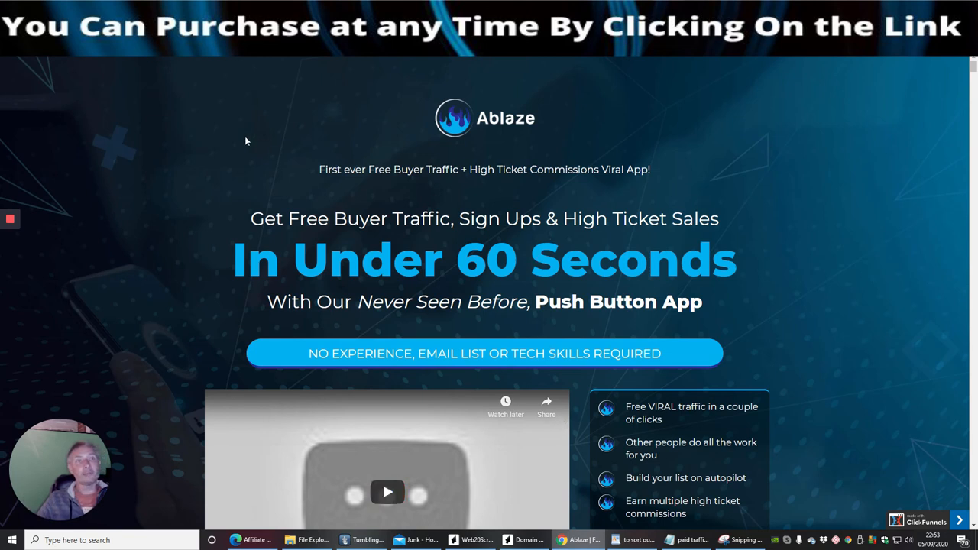
pyautogui.moveTo(350, 193)
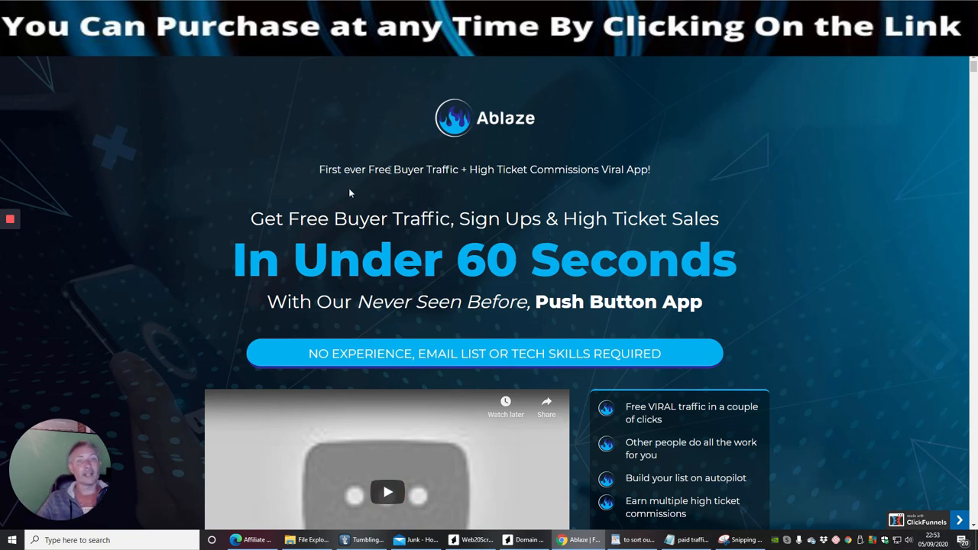